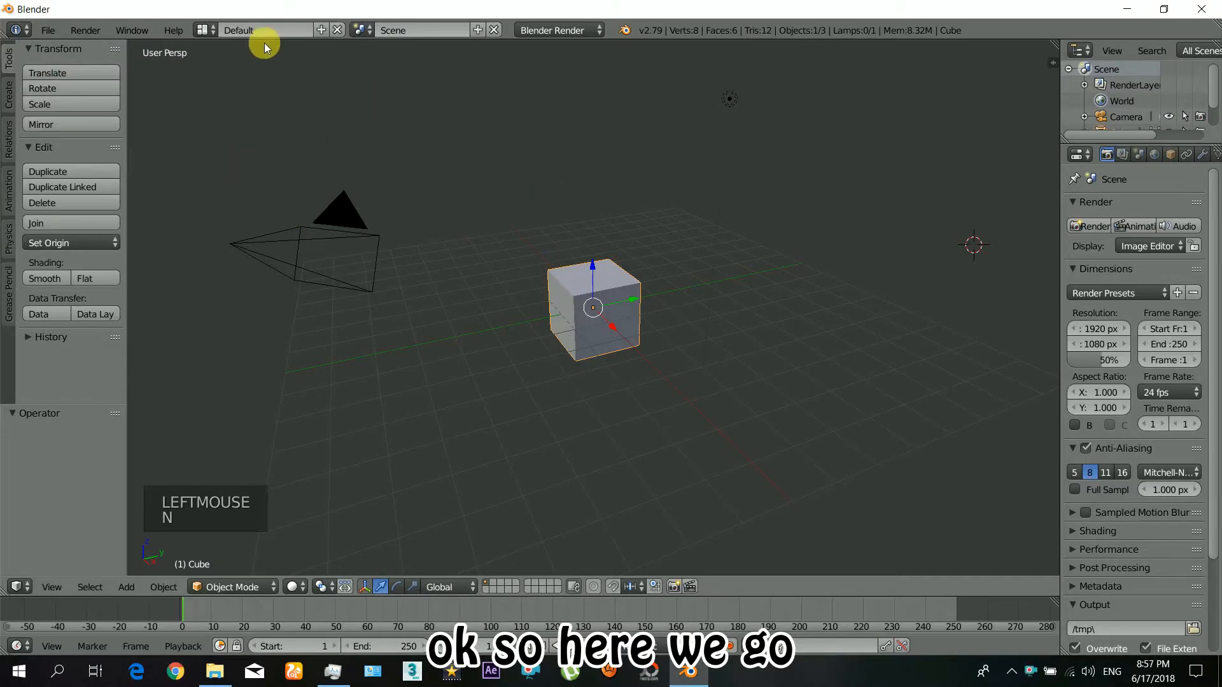
- Switch to the Motion Tracking layout and load the clip 45665445654.avi into the clip editor
left_click(204, 30)
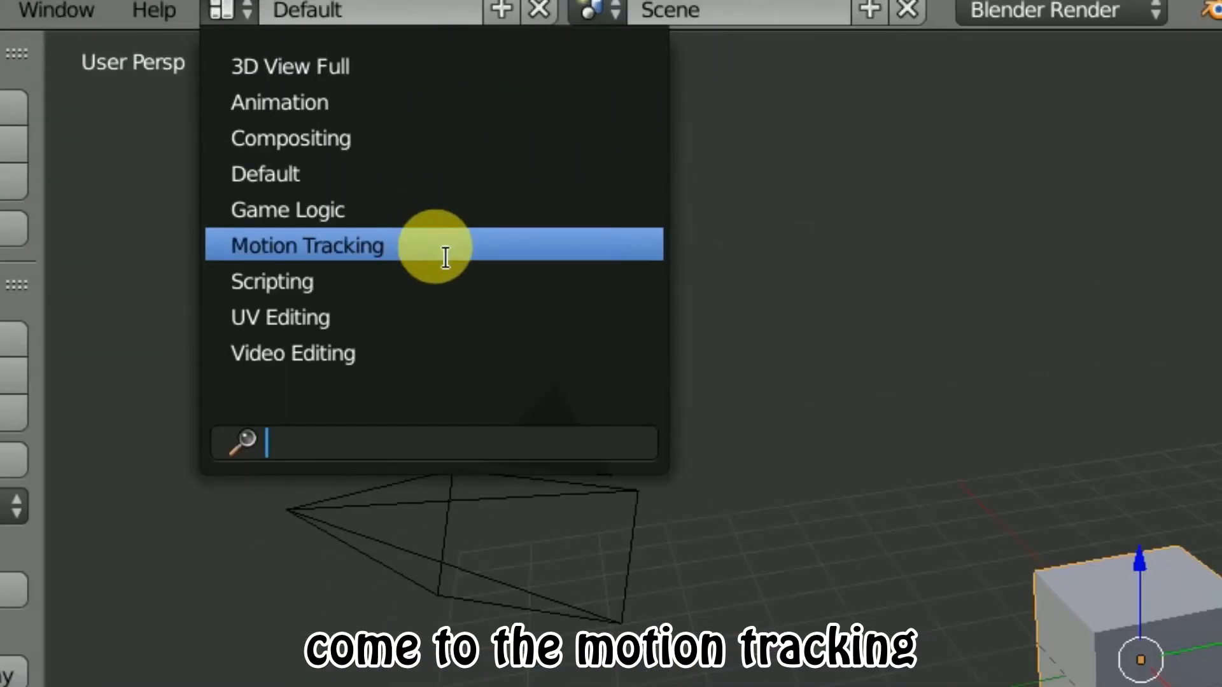
left_click(307, 244)
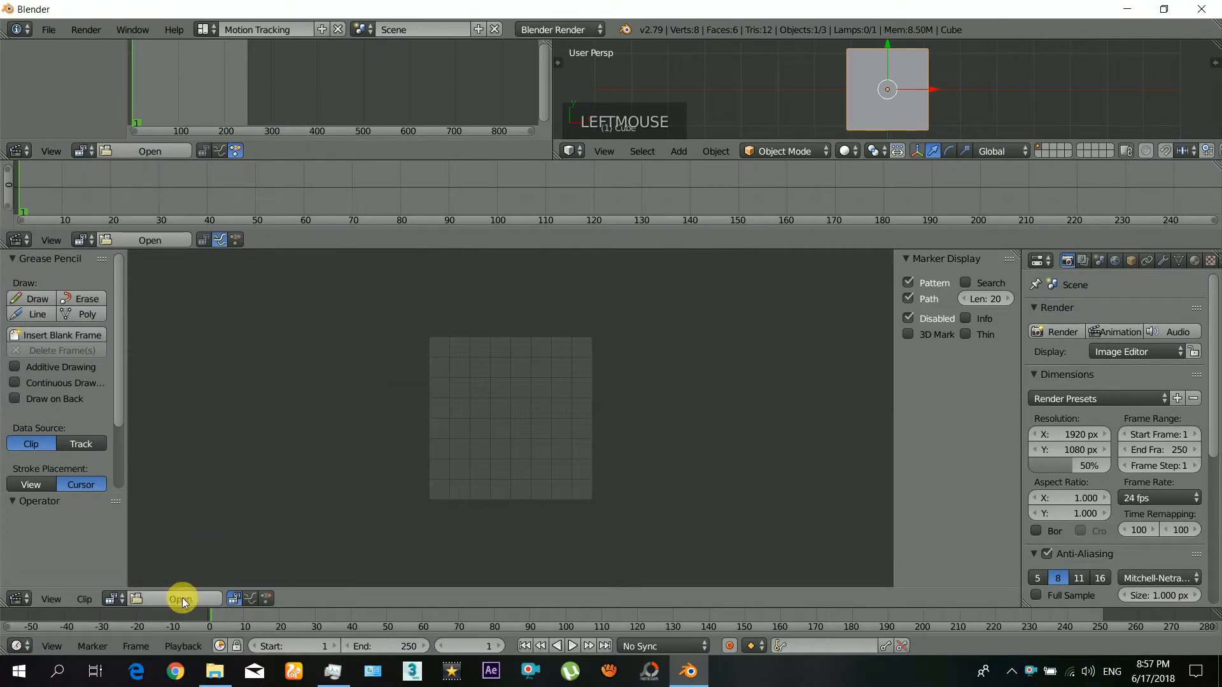
left_click(180, 598)
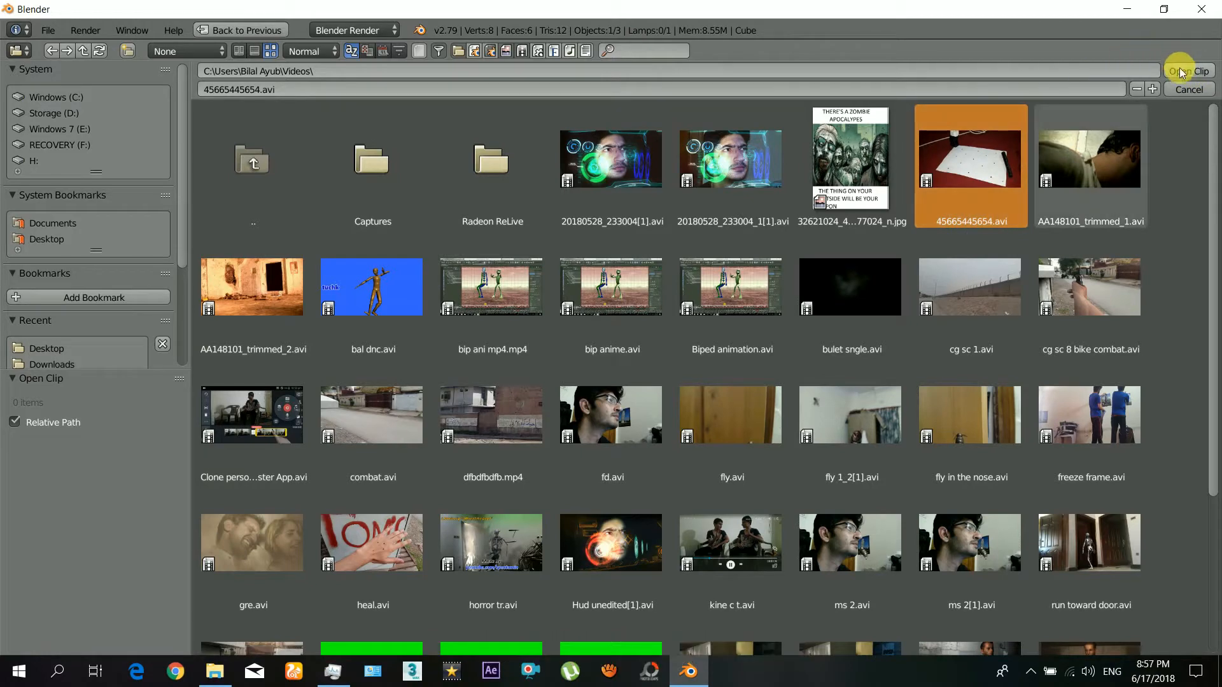
left_click(1186, 72)
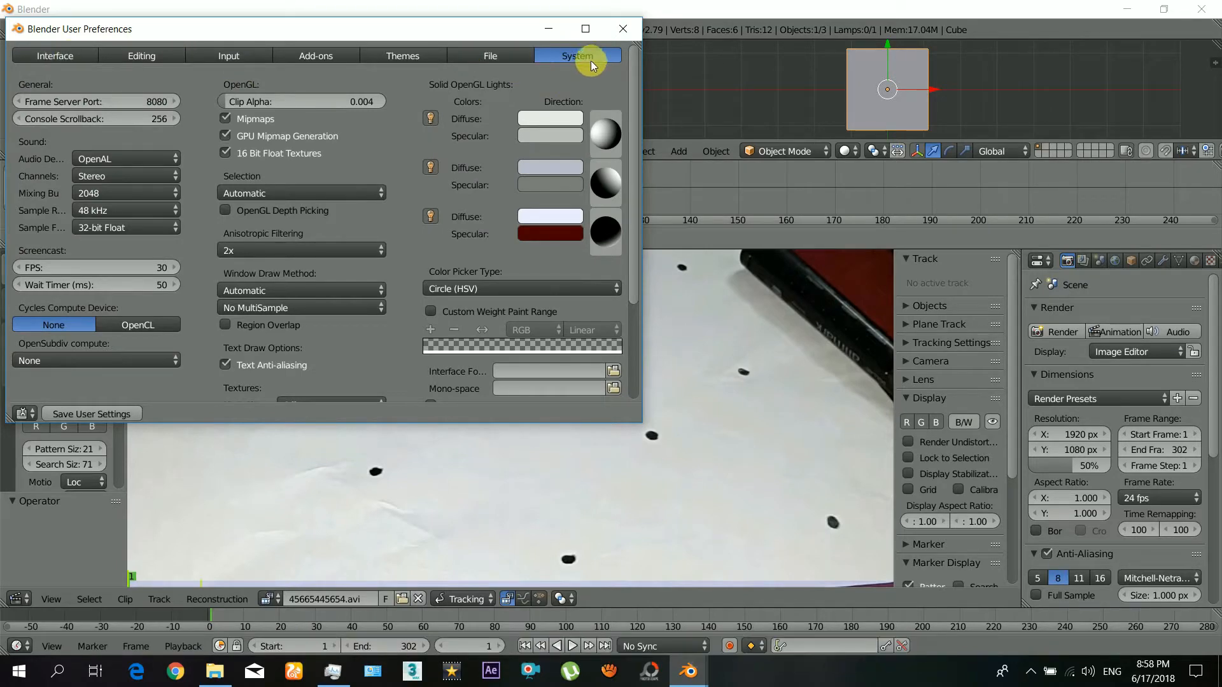
- Set the Sequencer/Clip Editor Memory Cache Limit to 4096 in System preferences and close the window
scroll("down", 3)
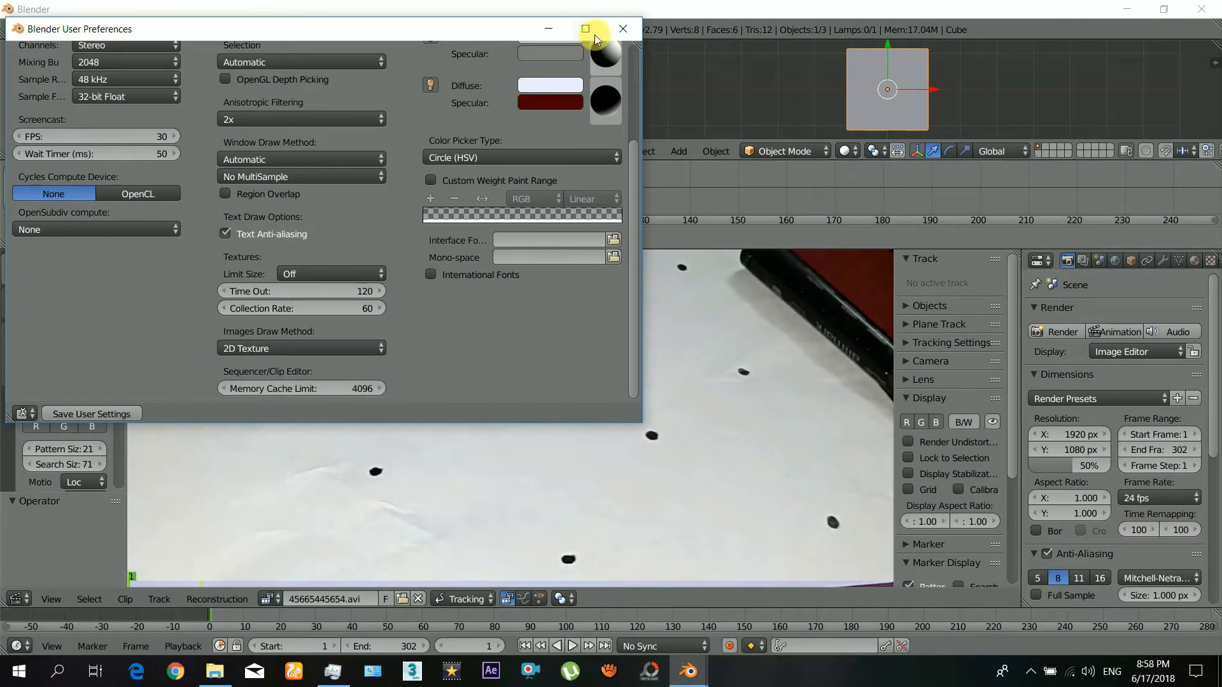
left_click(622, 29)
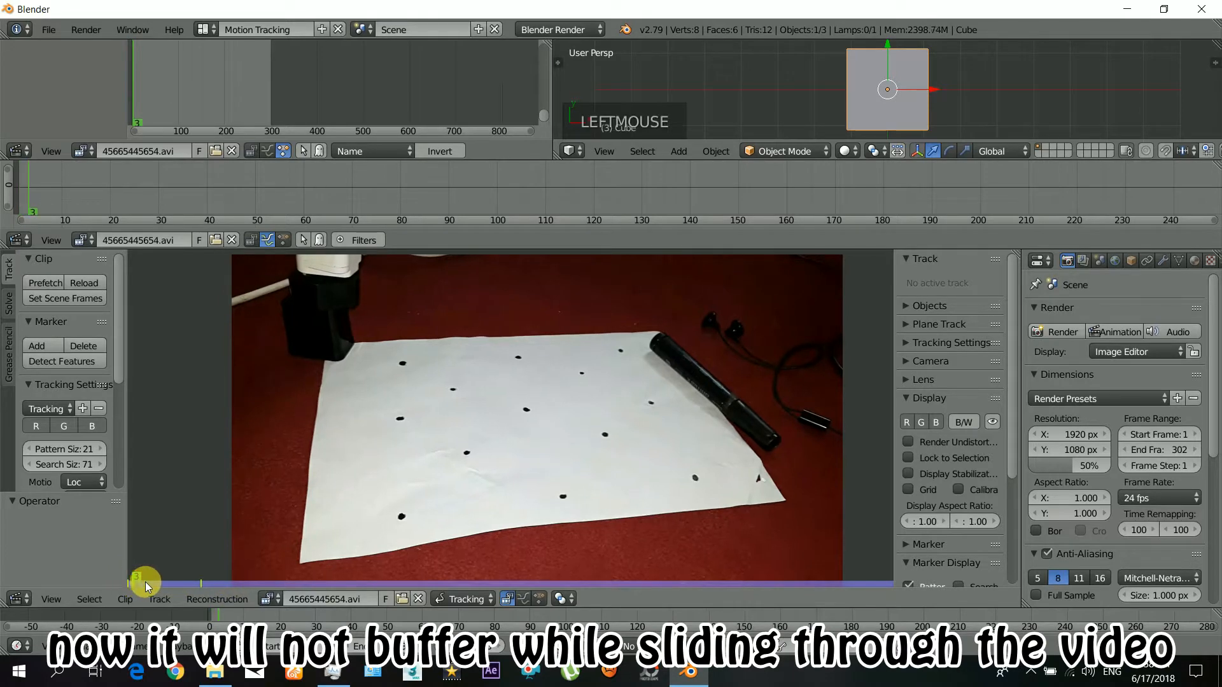
- Scrub to frame 0 and run Detect Features to place markers on the clip's distinctive spots
left_click_drag(147, 584, 176, 584)
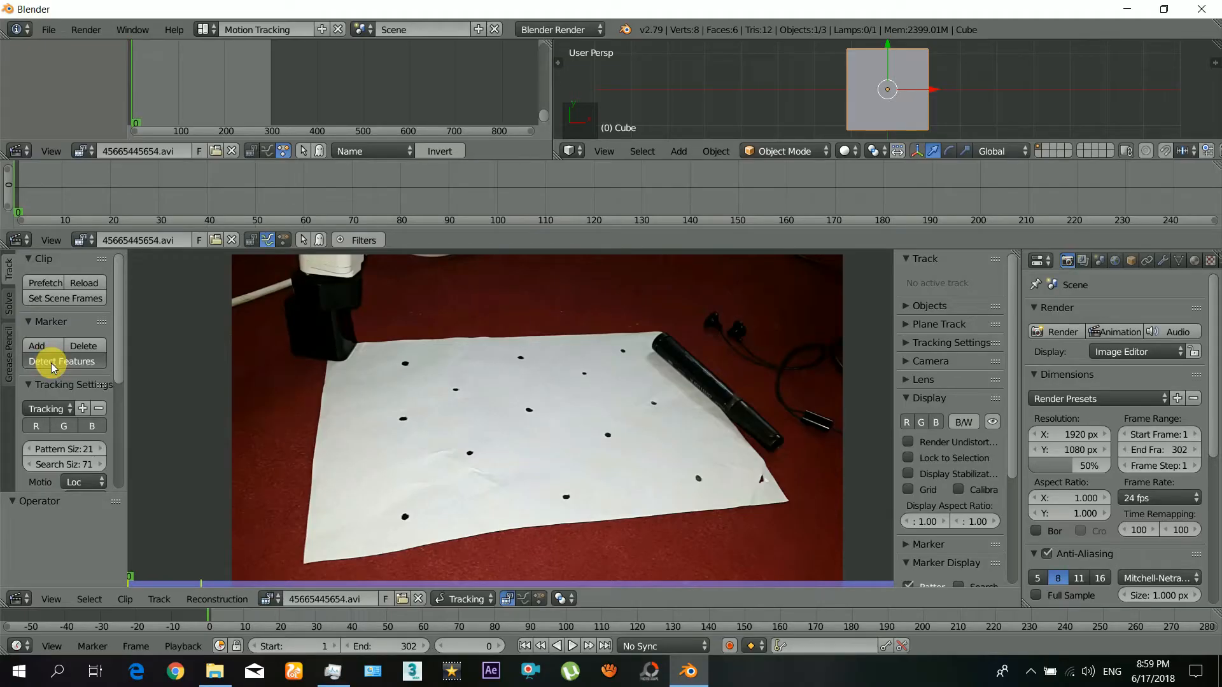
left_click(63, 360)
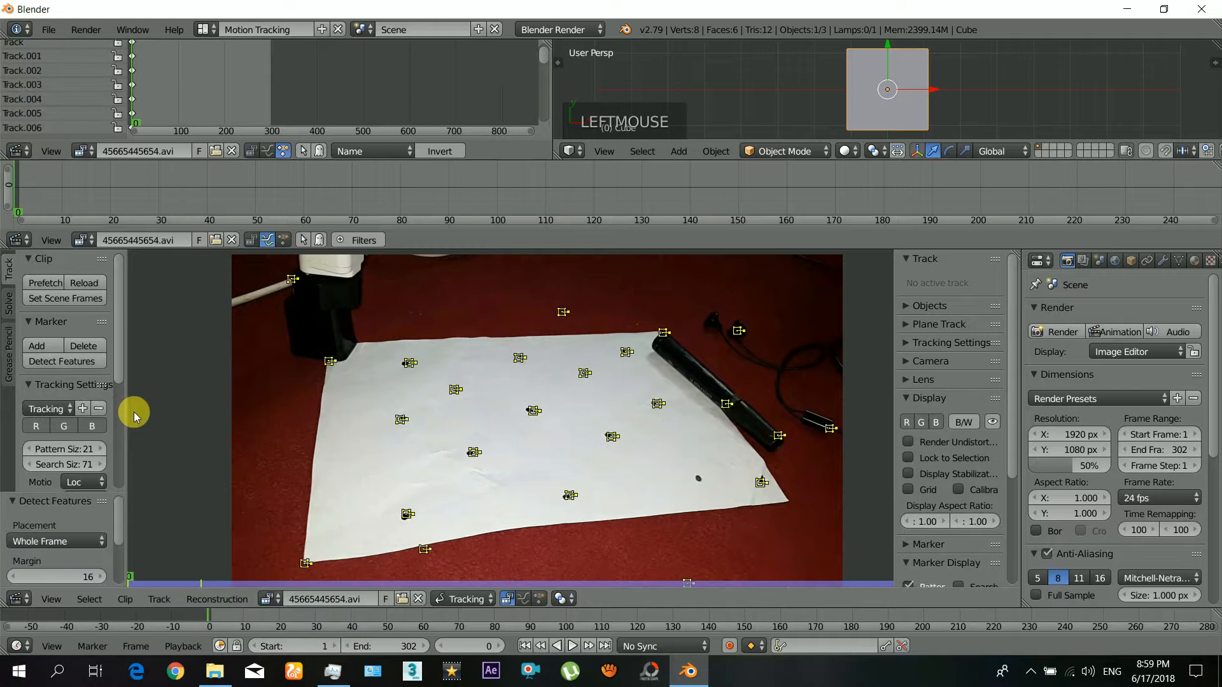
mouse_move(530, 494)
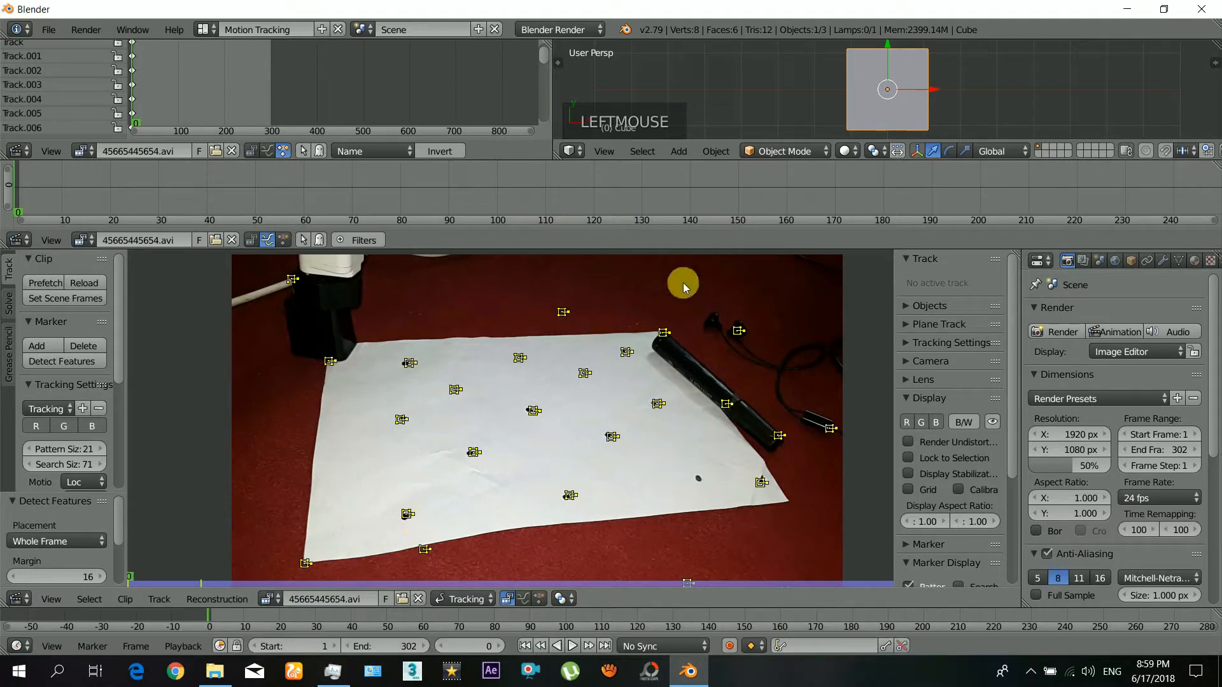
mouse_move(478, 449)
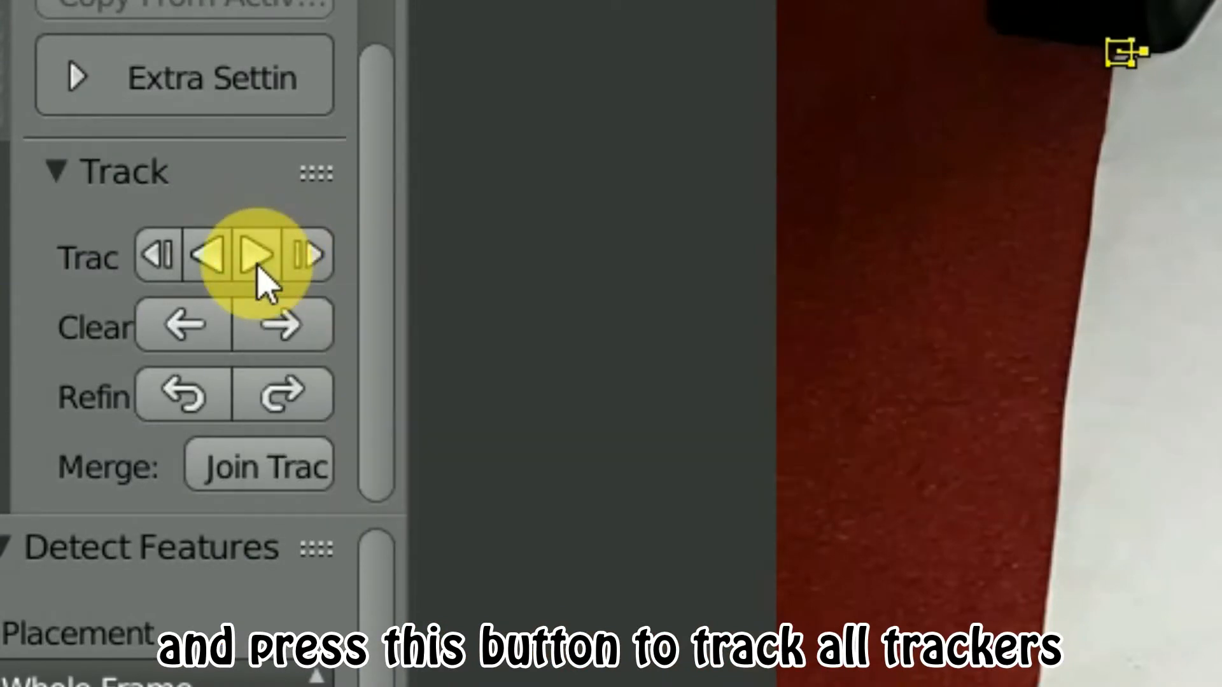
- Track all detected markers forward through the clip to the last frame
left_click(85, 419)
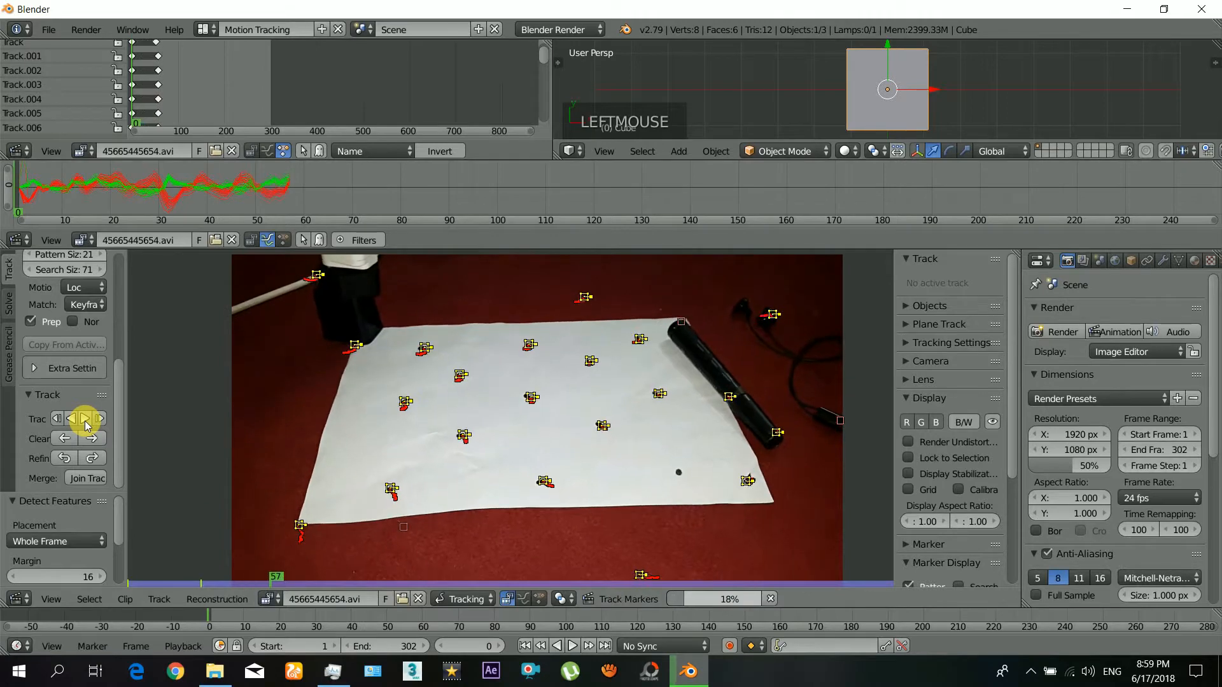
left_click(84, 423)
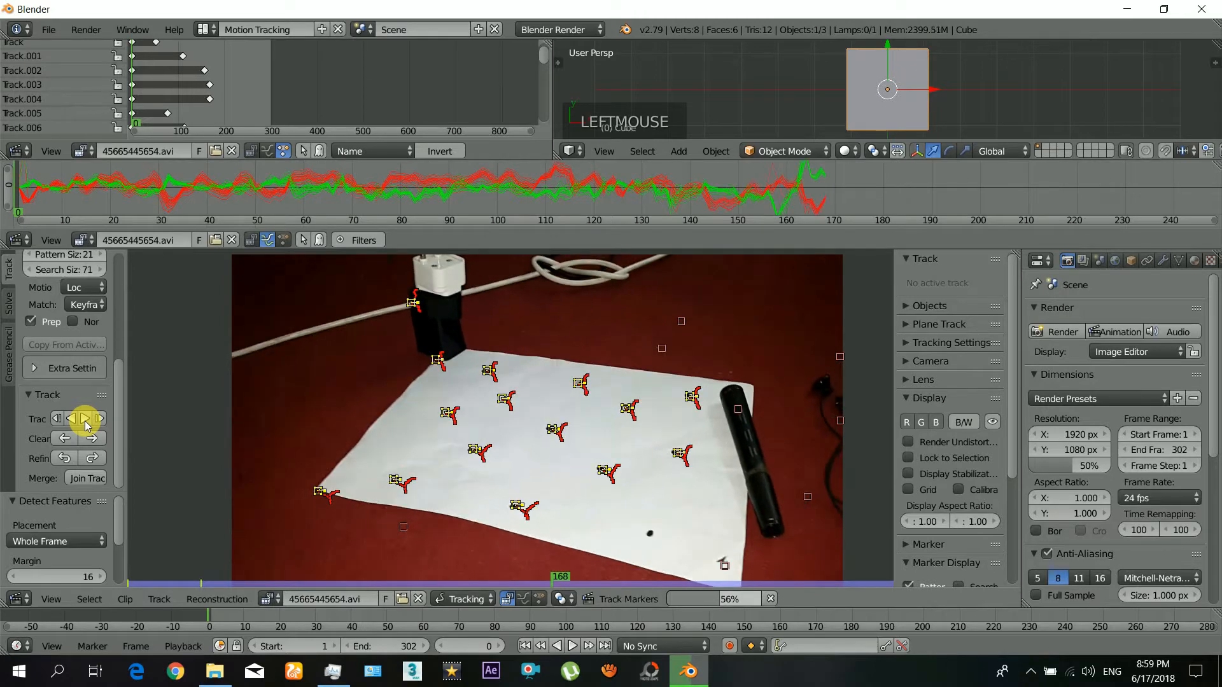
left_click(86, 418)
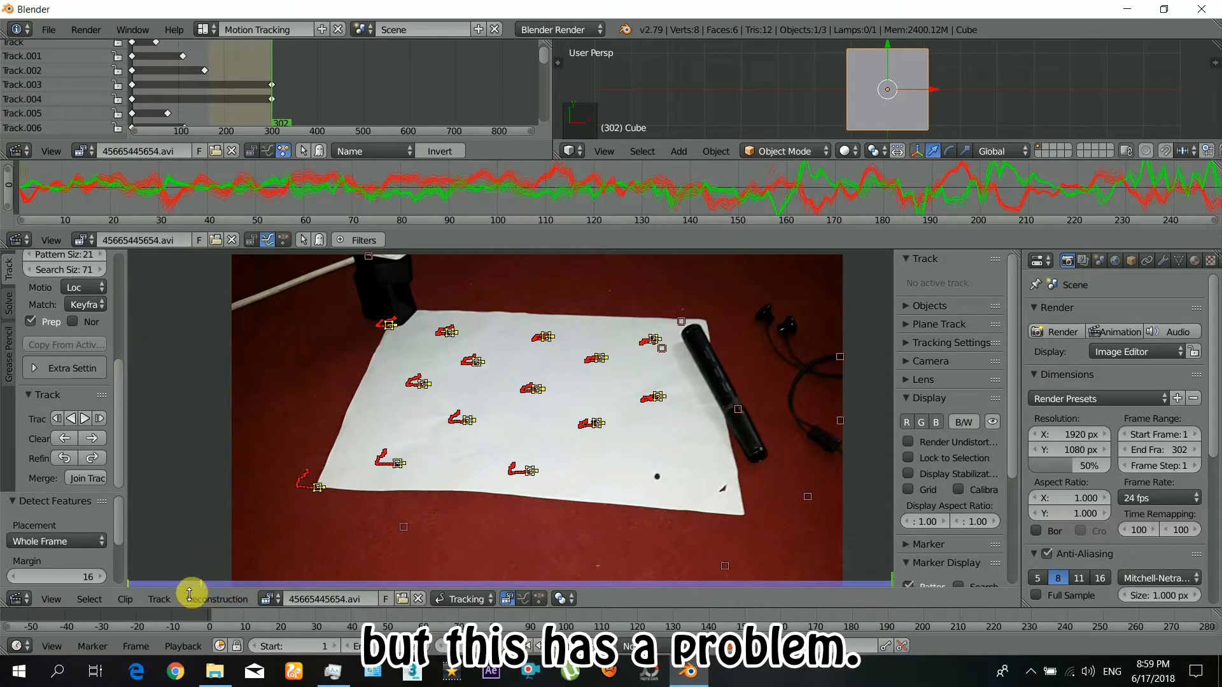
left_click(158, 584)
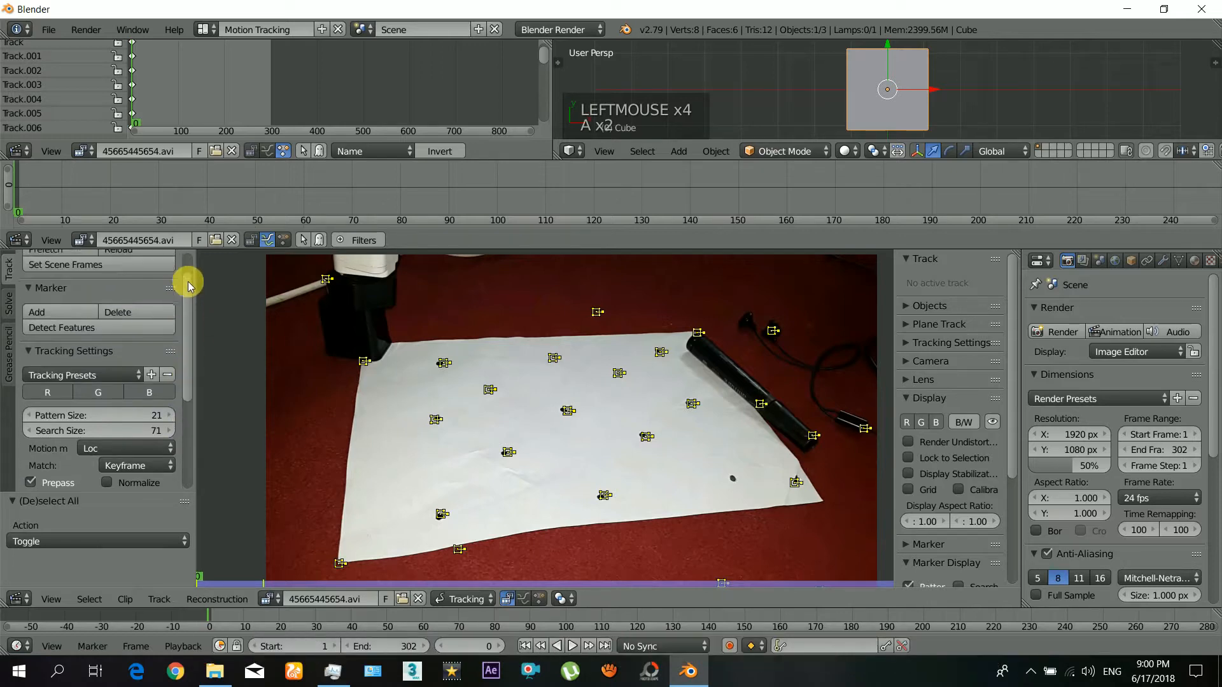
- Delete the auto-detected markers and hand-place new markers on the paper's black dots
left_click(117, 312)
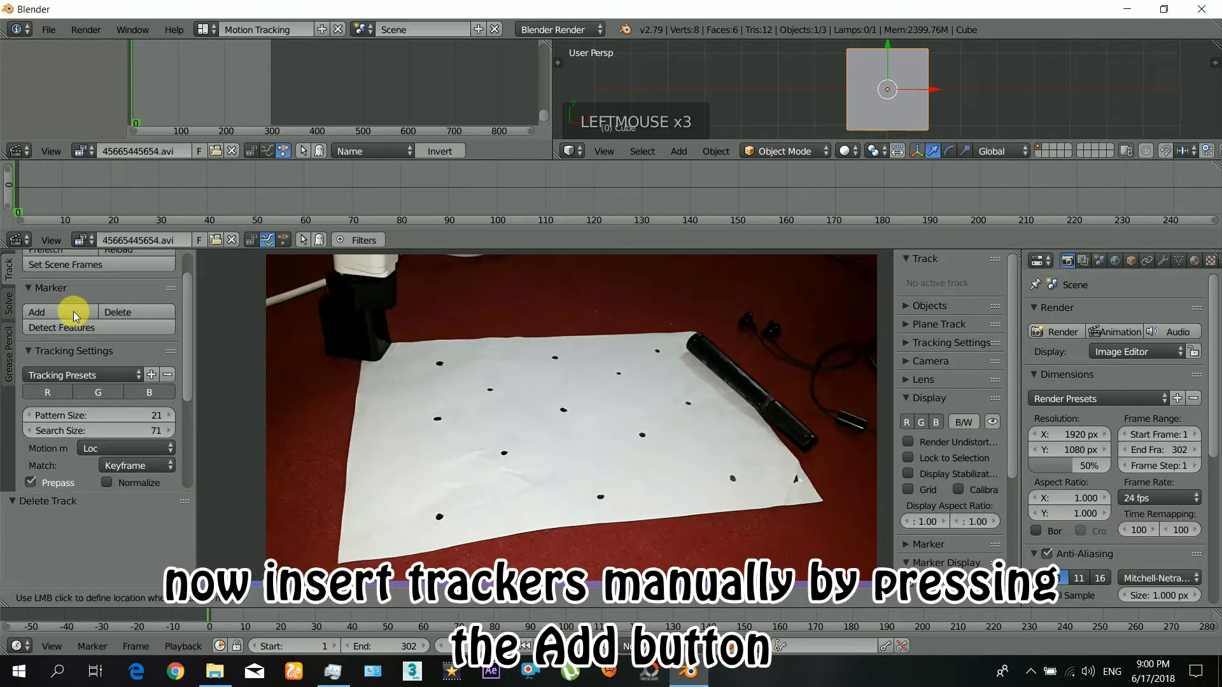
left_click(36, 311)
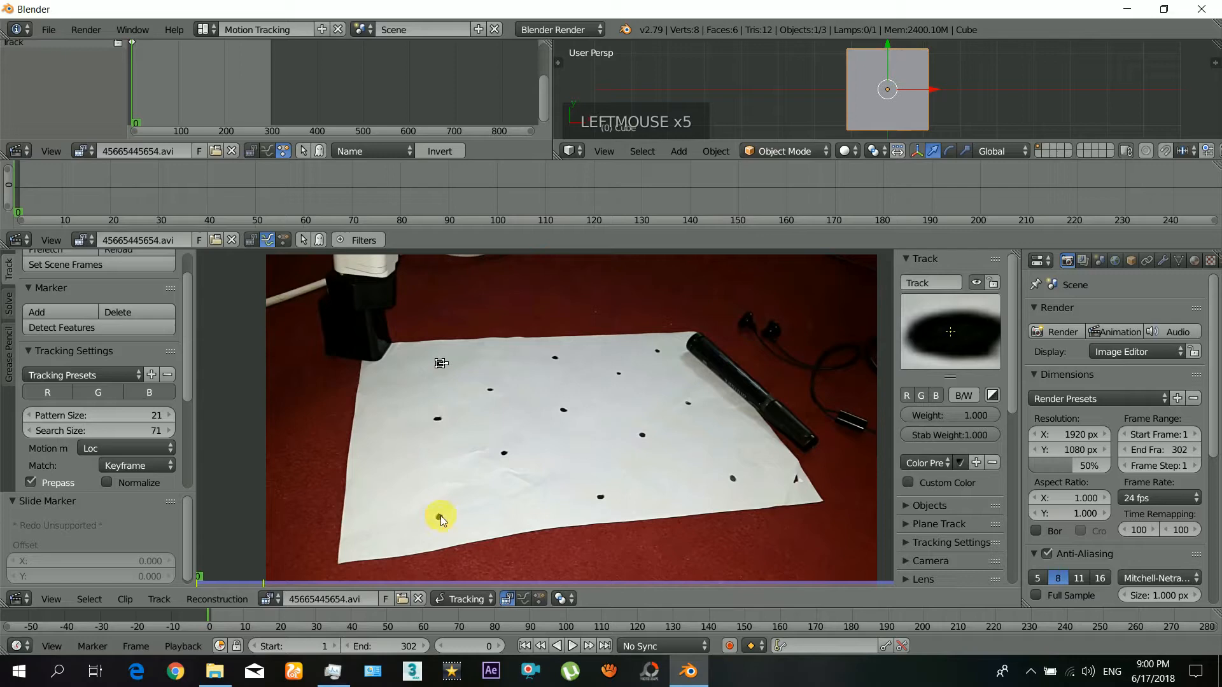
left_click(441, 516)
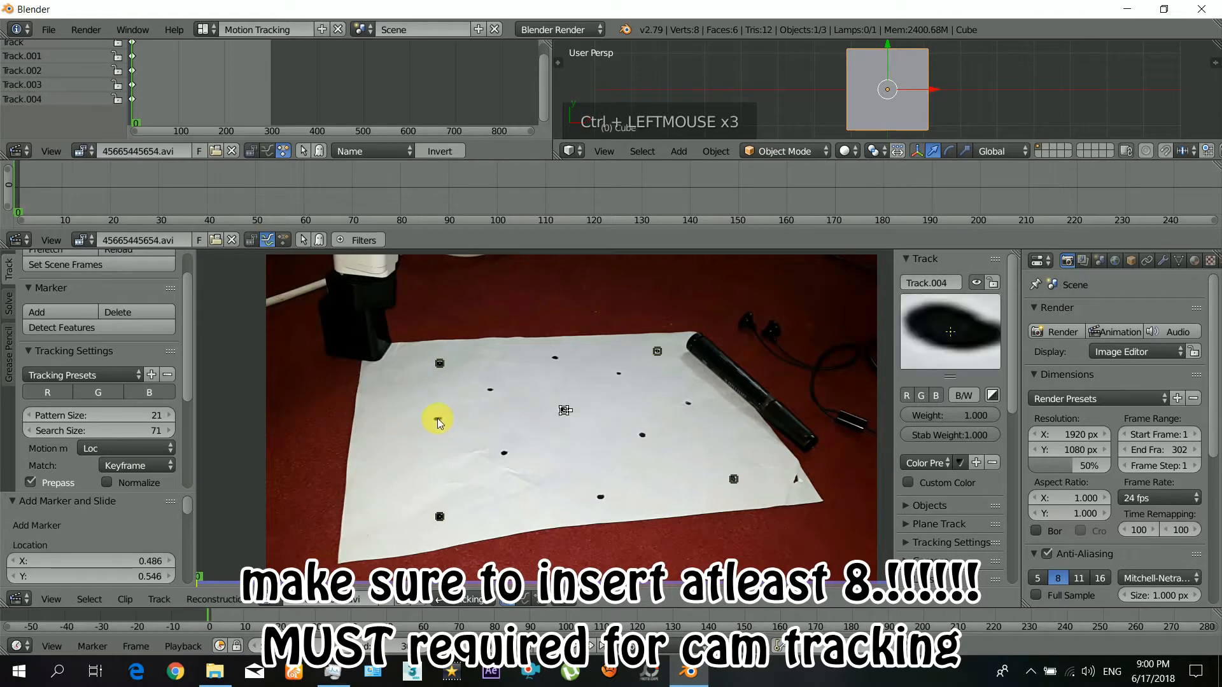
left_click(557, 363)
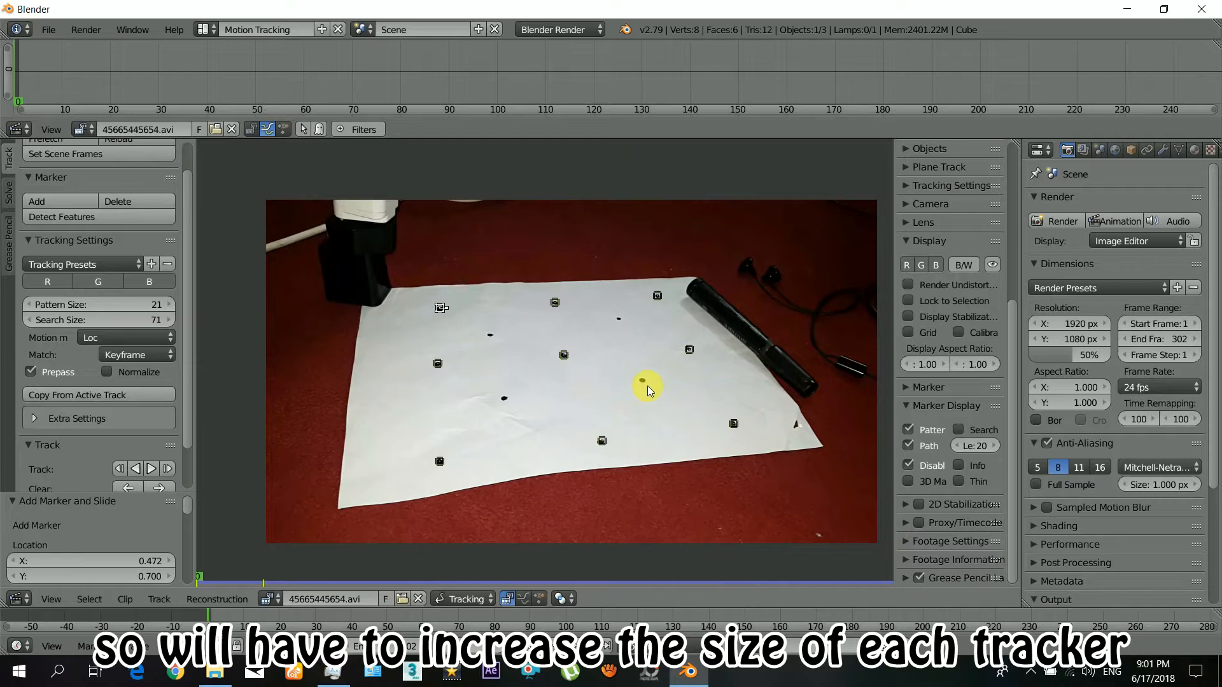
mouse_move(650, 391)
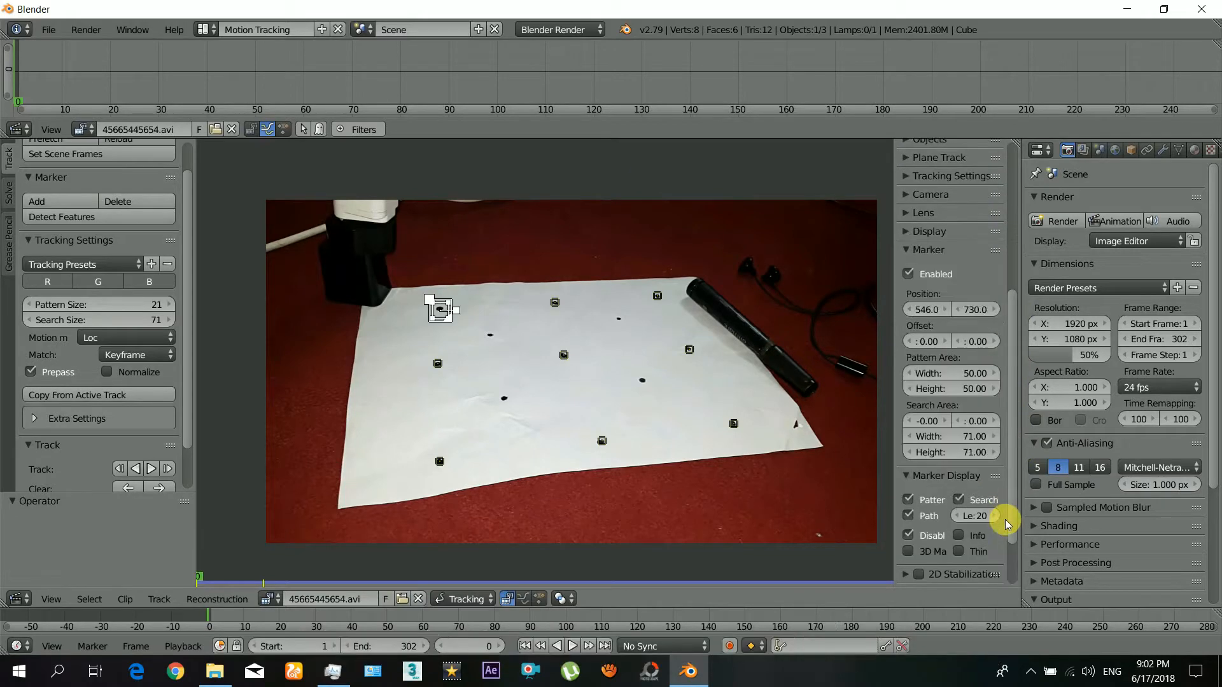
- Show search area outlines and set each marker's search area width and height to 150
left_click(959, 499)
type("150")
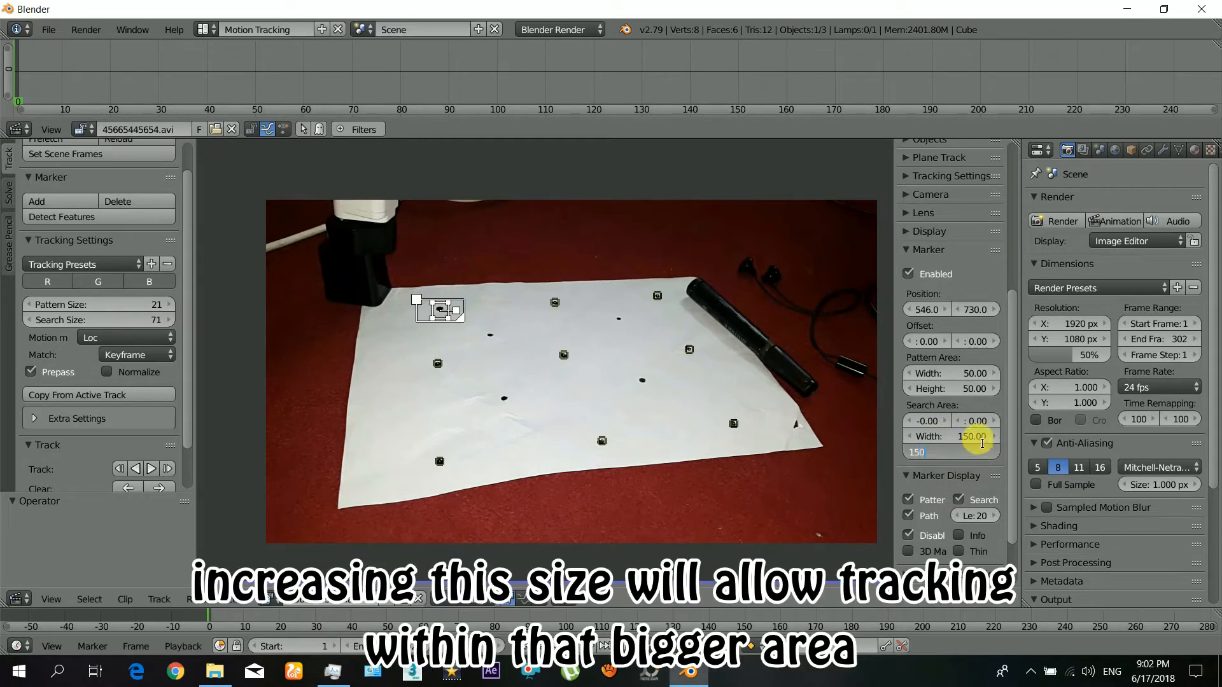
left_click(949, 452)
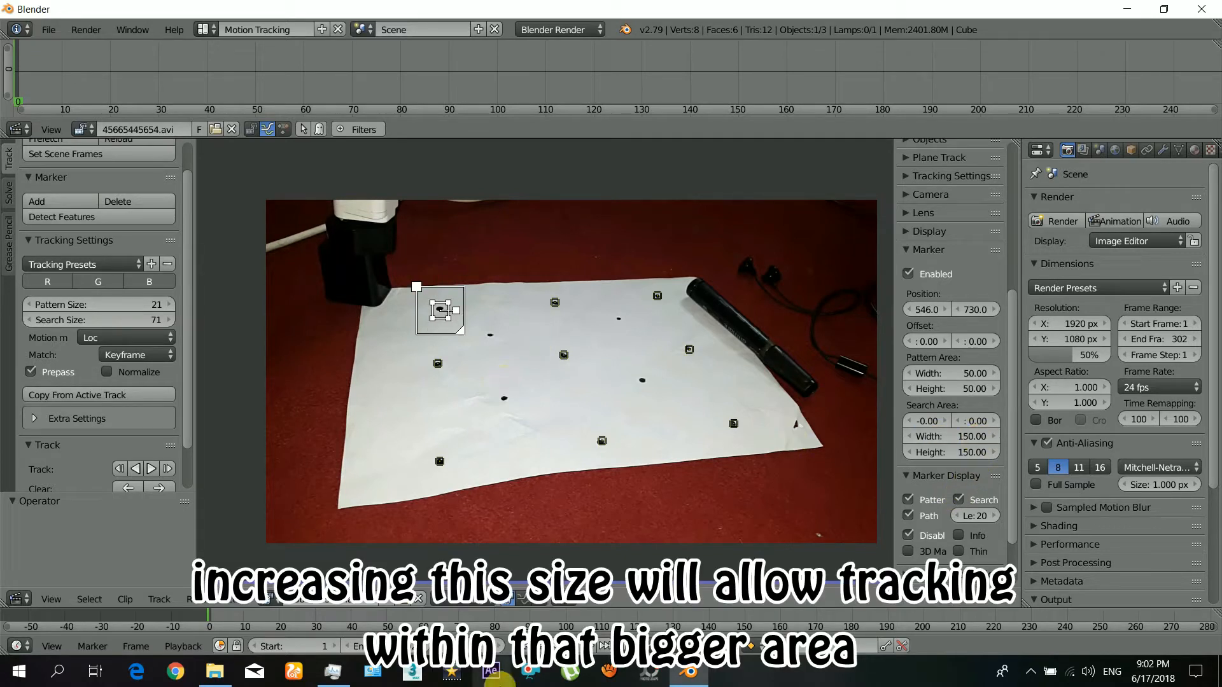
left_click(562, 303)
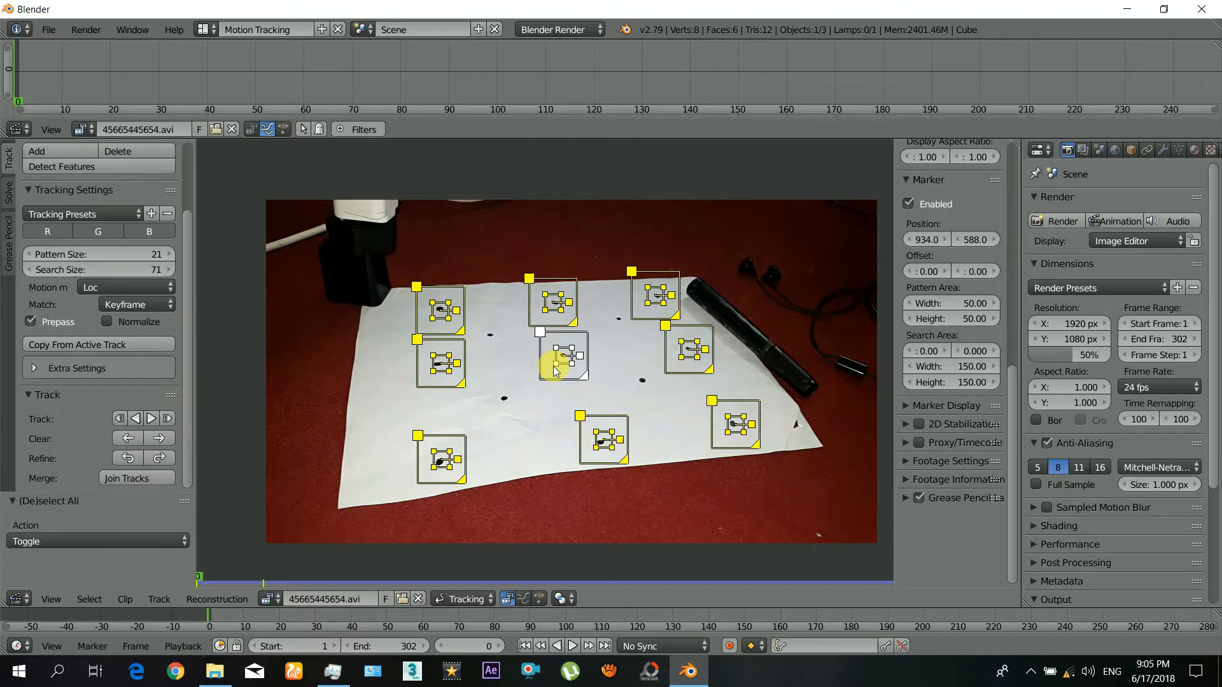
left_click(405, 315)
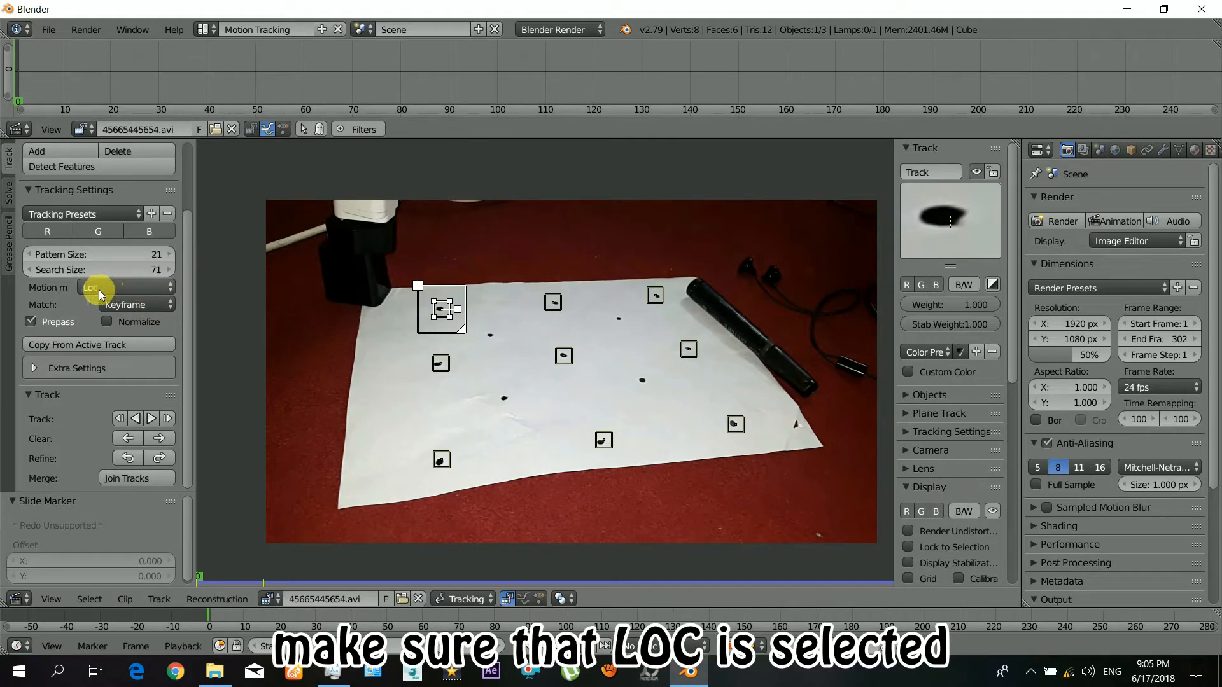
mouse_move(124, 304)
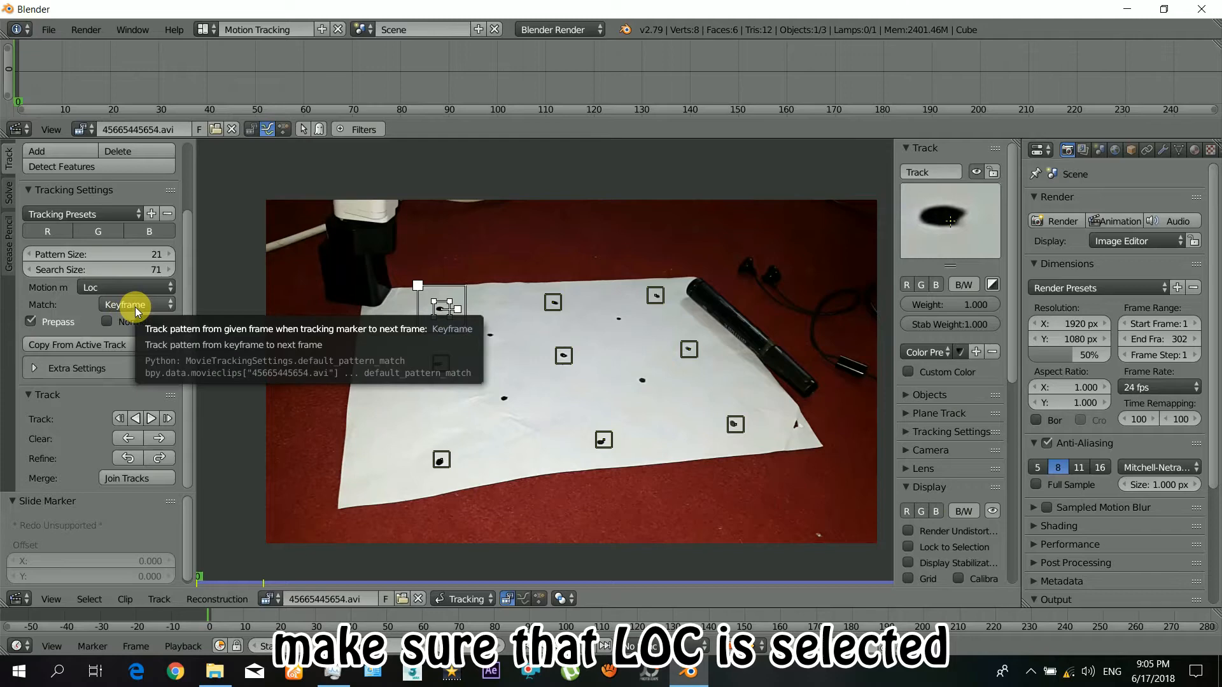
left_click(125, 305)
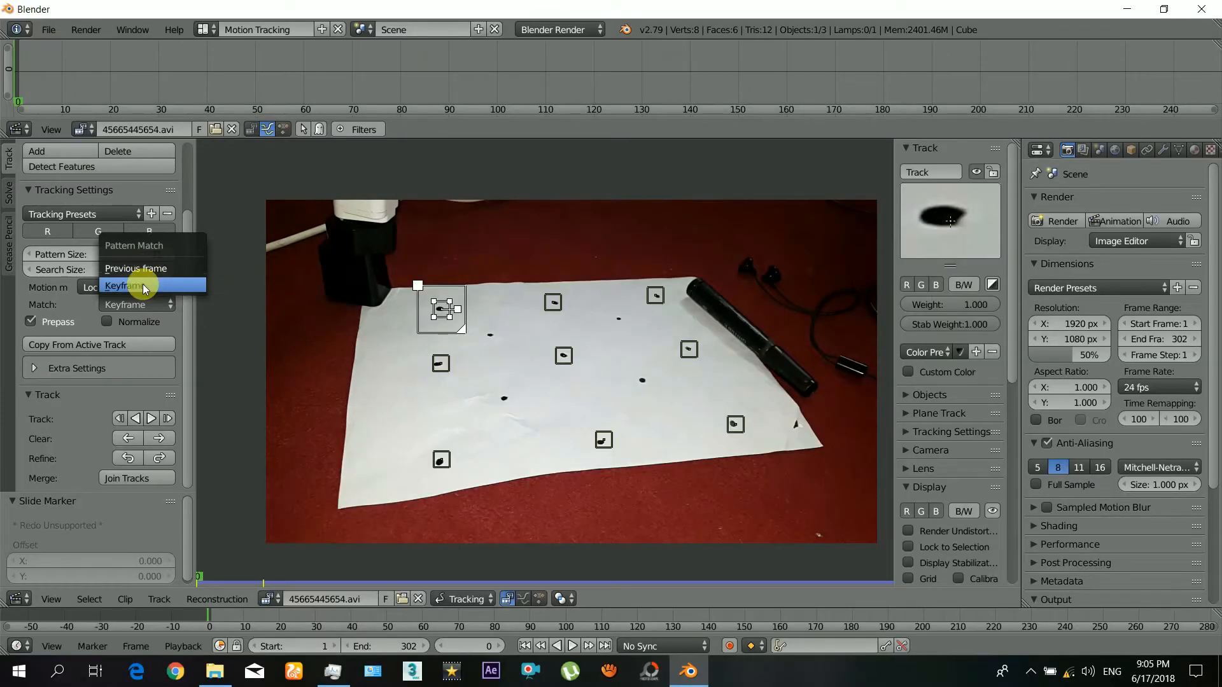
left_click(136, 286)
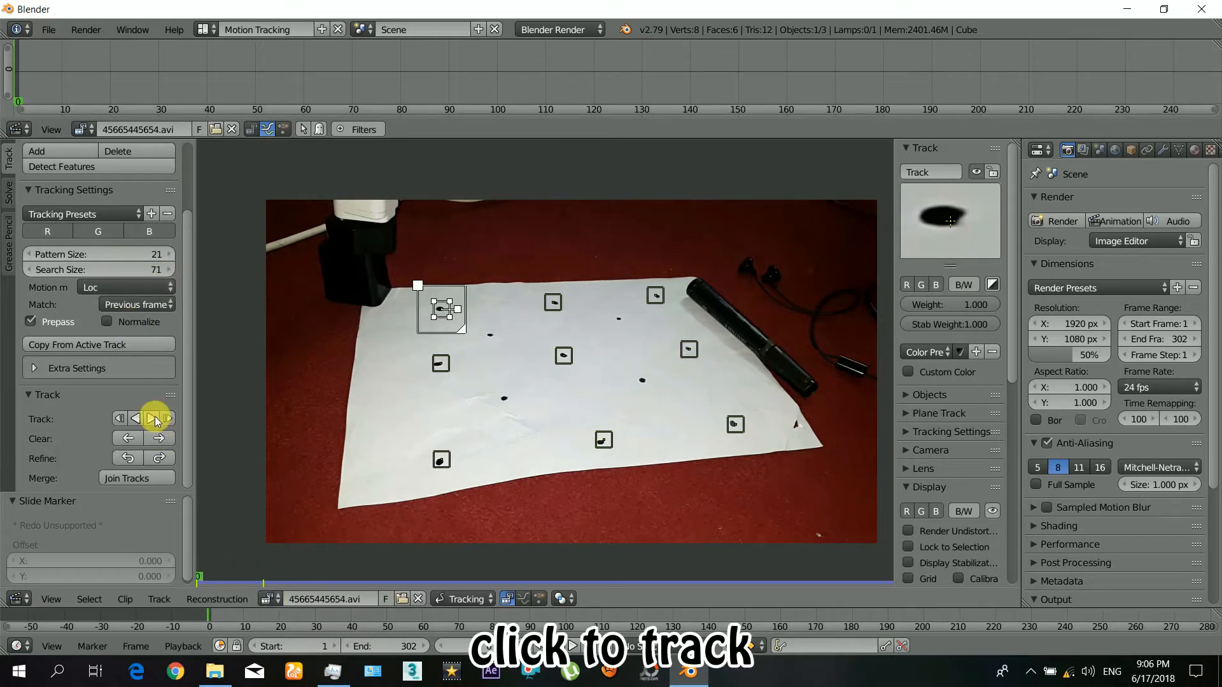
- Track the first hand-placed markers forward through the clip one at a time
left_click(153, 419)
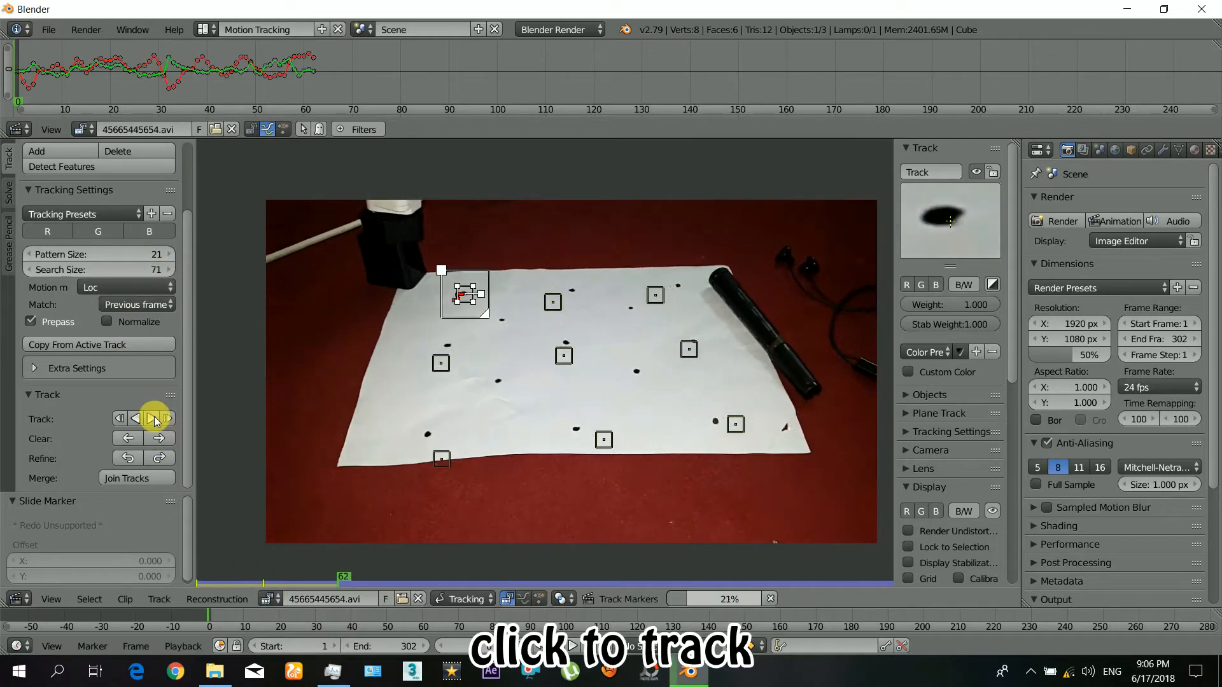
left_click(154, 418)
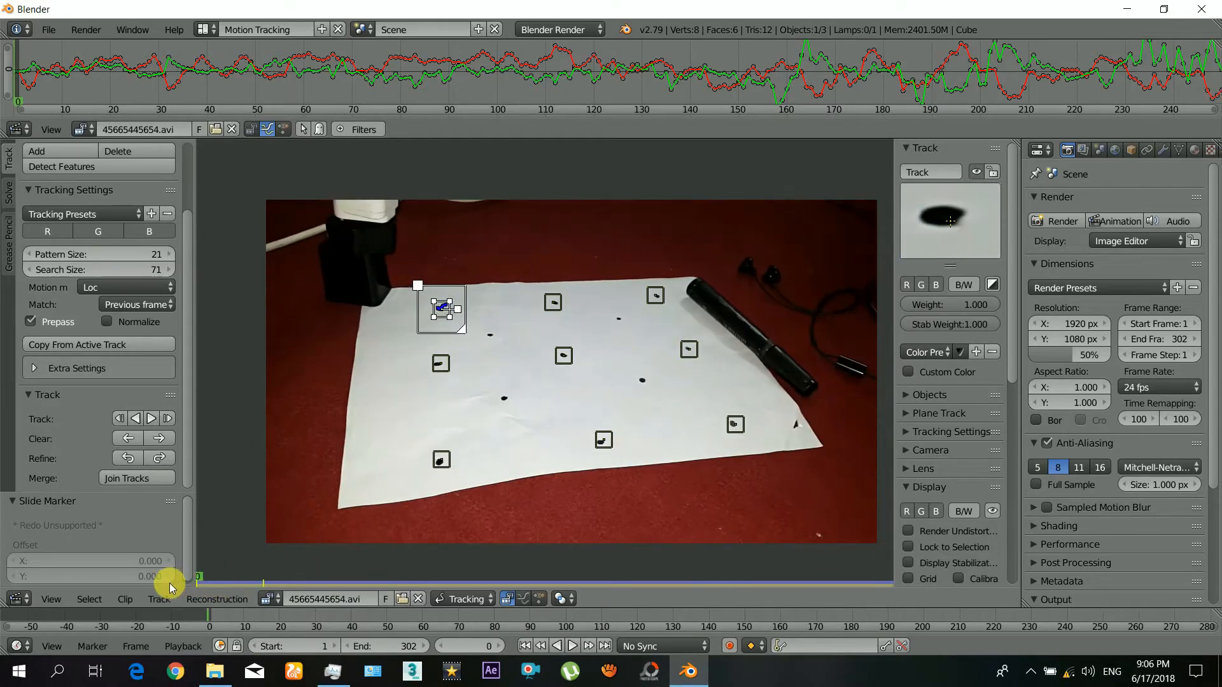
left_click(554, 304)
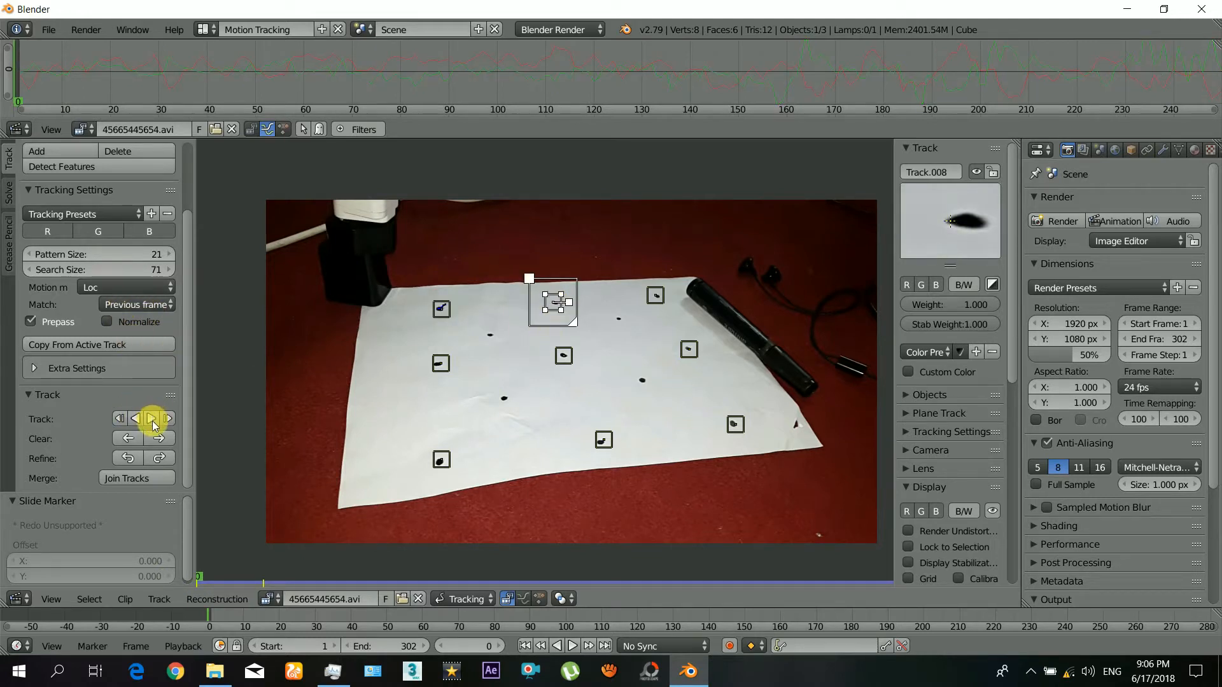
left_click(152, 419)
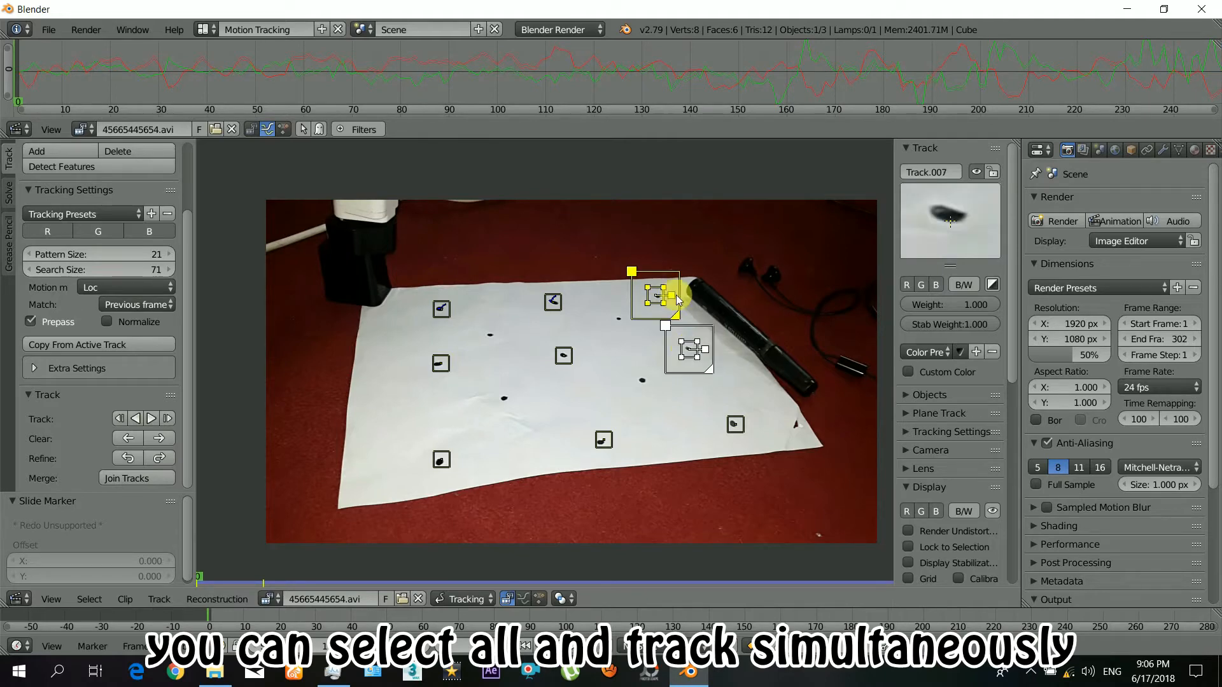
- Select the remaining markers together and track them forward through the clip
left_click(151, 419)
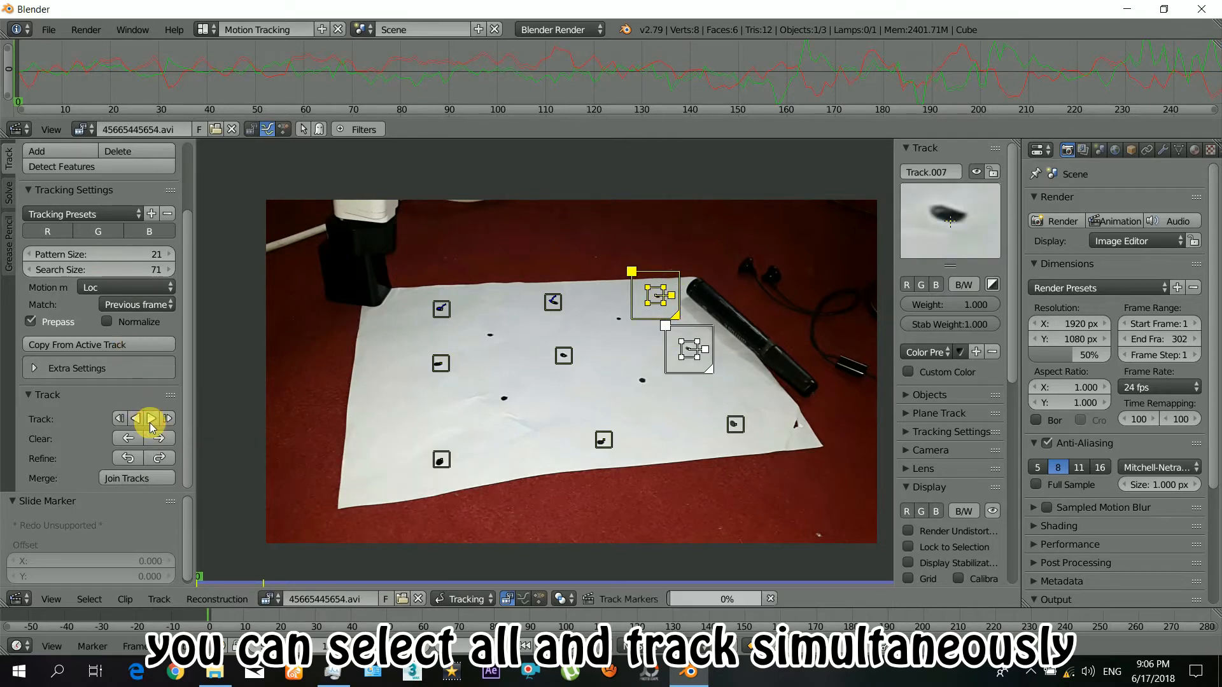
left_click(167, 419)
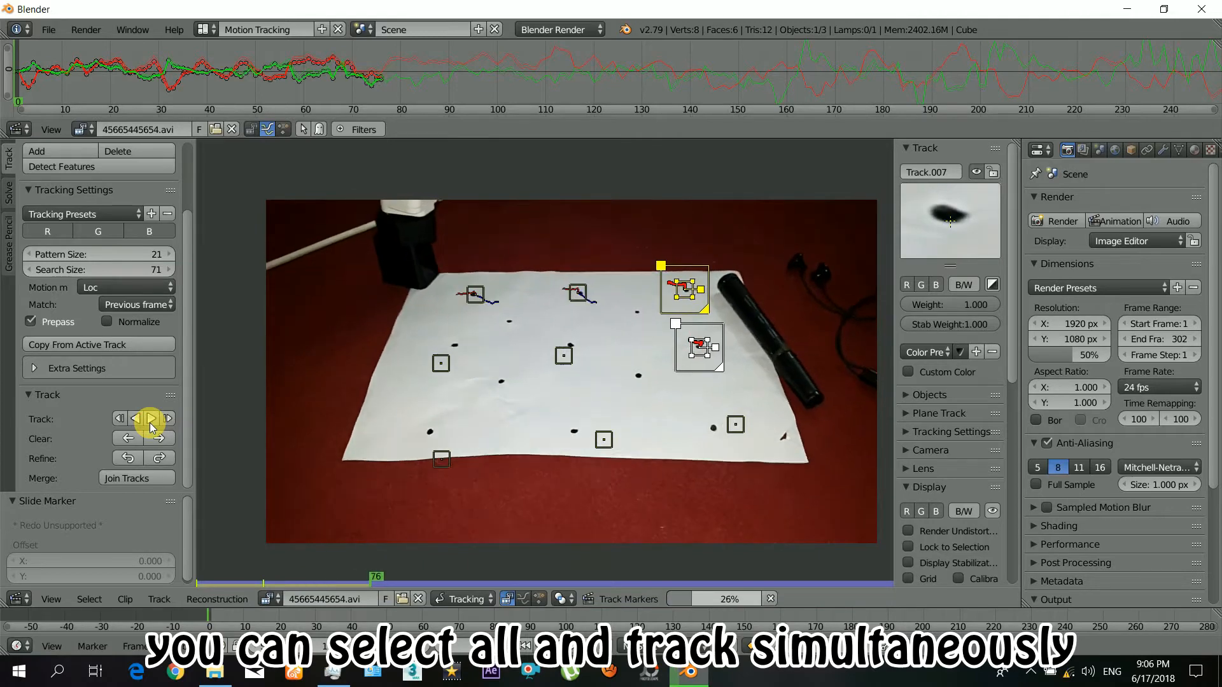
left_click(151, 417)
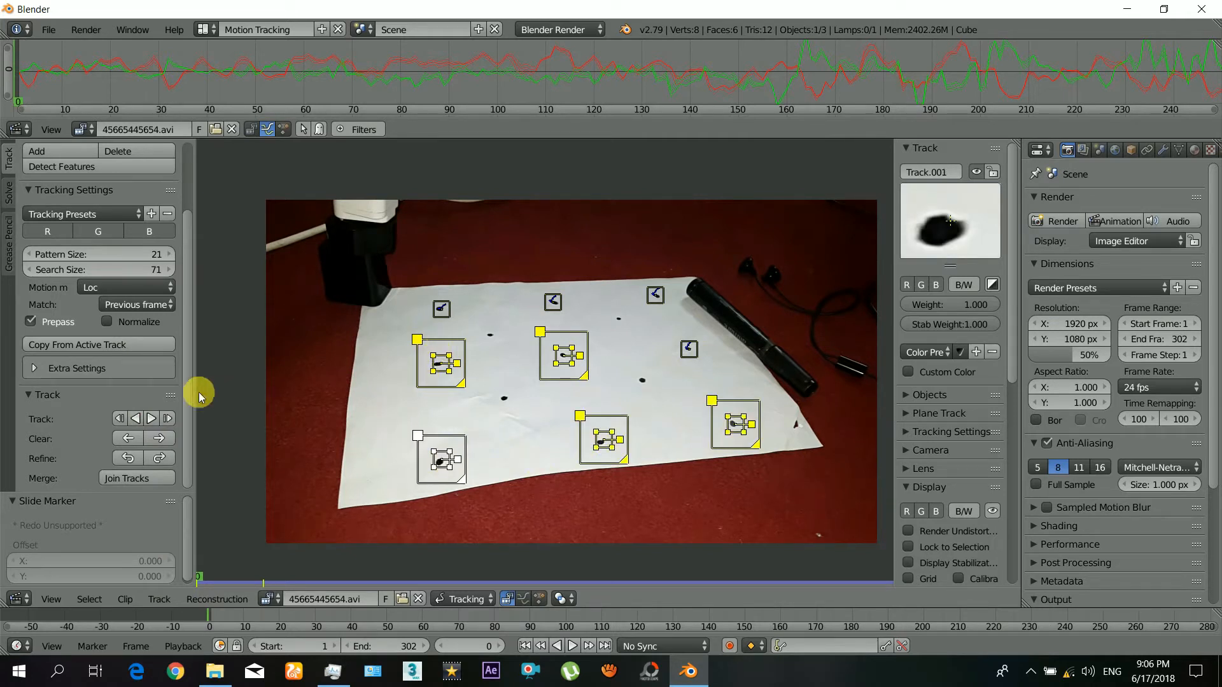
left_click(153, 418)
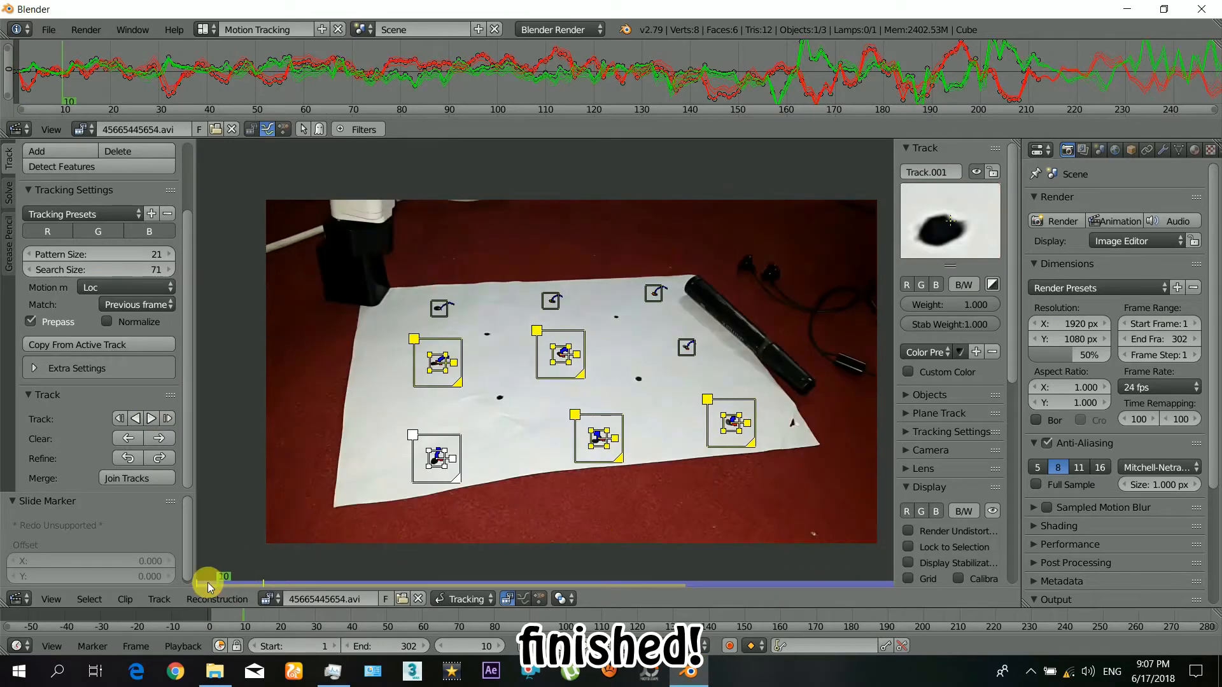
- Find the lower-left marker failing near frame 213 and drag it back onto its dot
left_click_drag(210, 583, 592, 583)
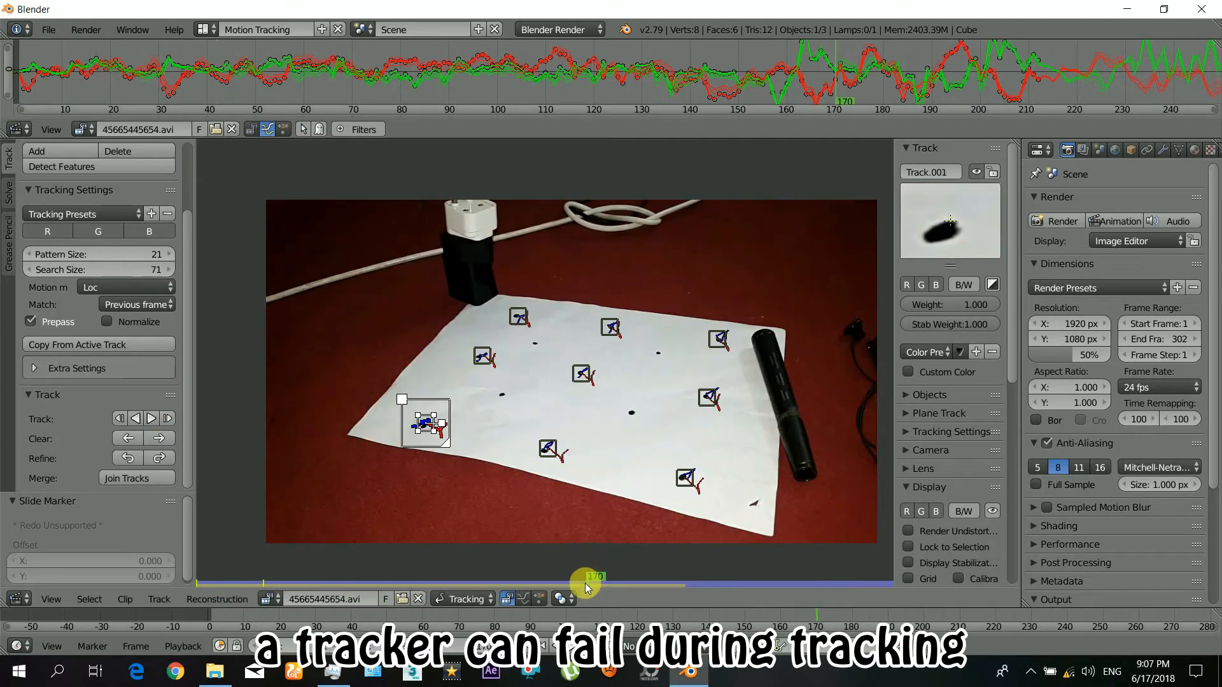
left_click_drag(588, 580, 672, 580)
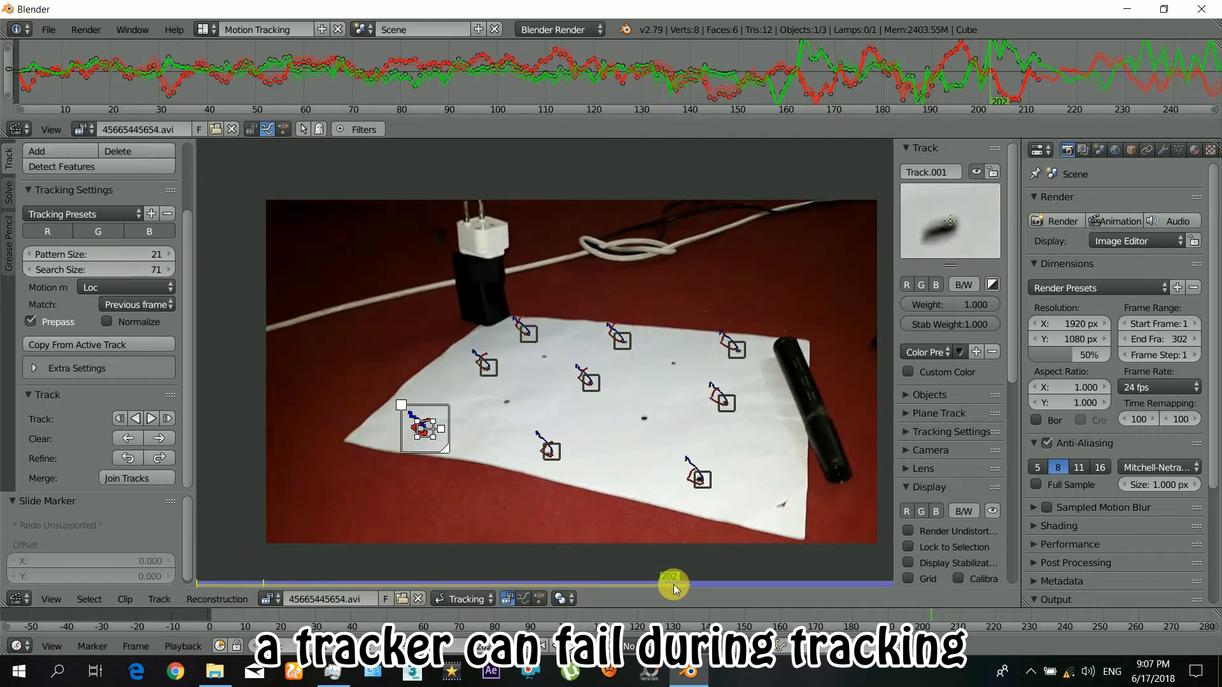
left_click_drag(671, 585, 683, 590)
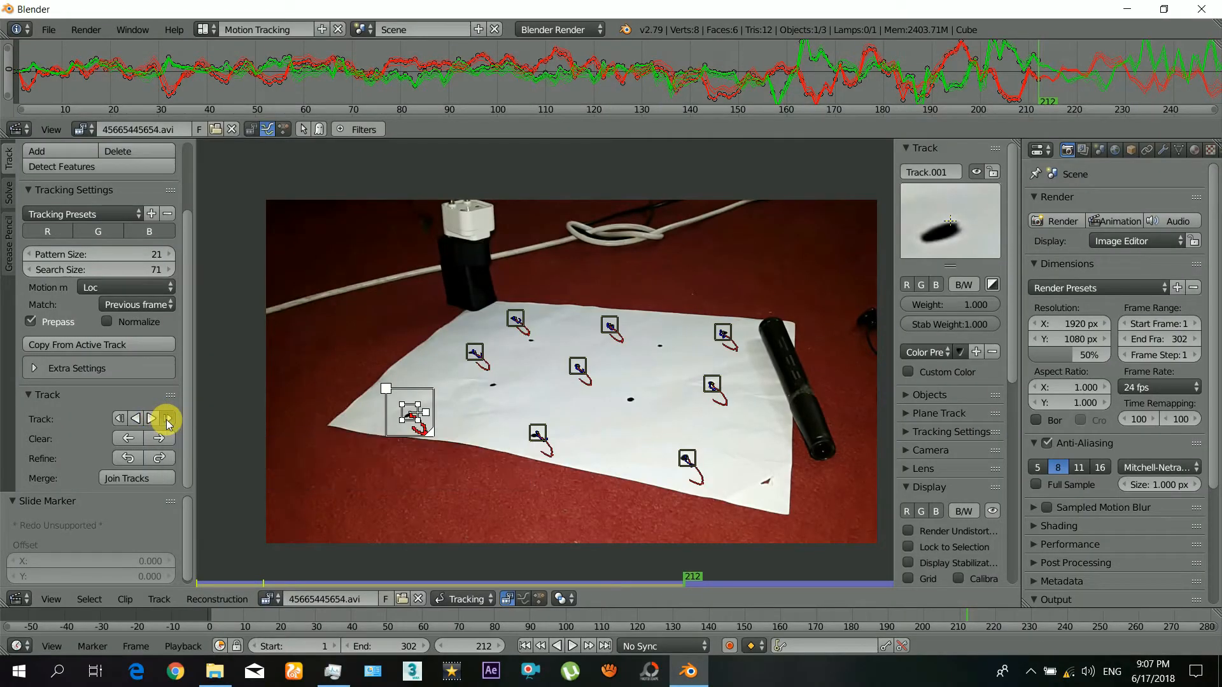
left_click(151, 418)
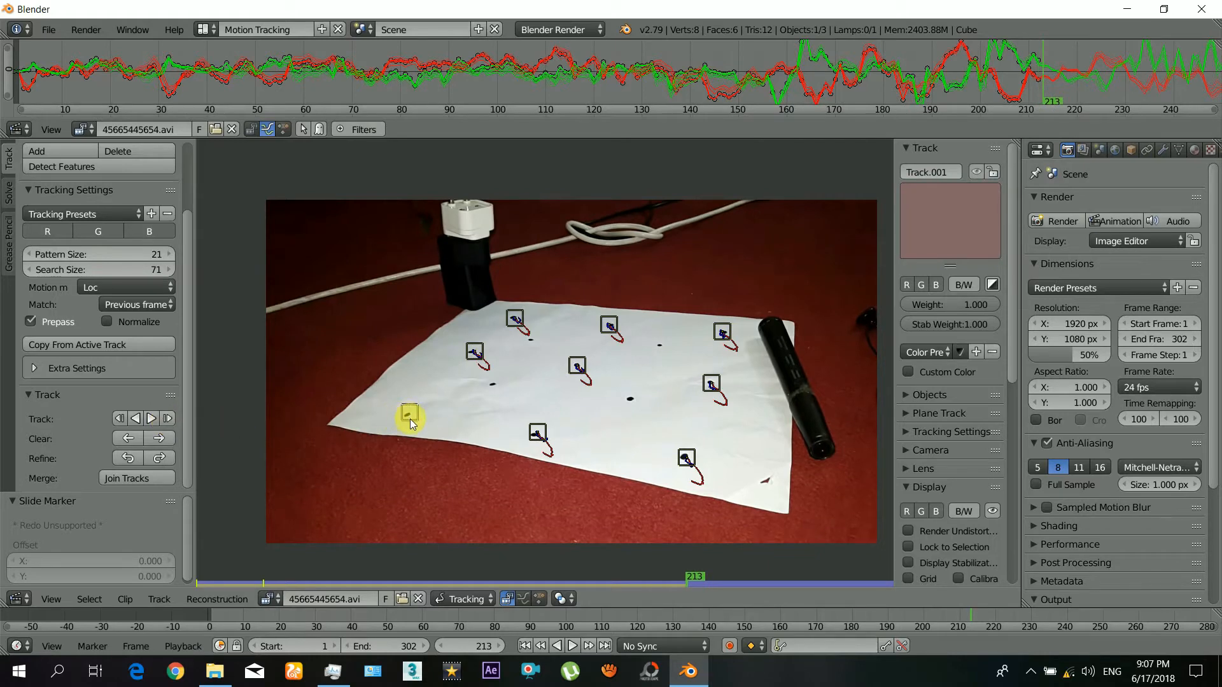
left_click_drag(411, 412, 411, 415)
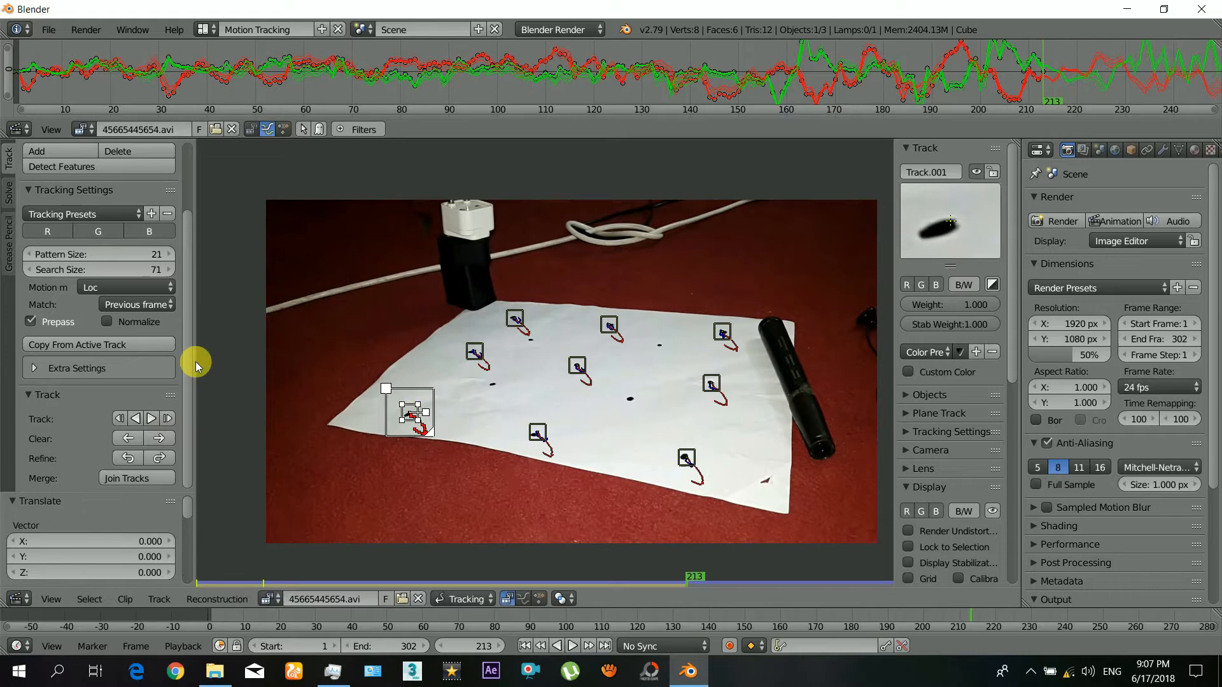
- Track the corrected marker forward from frame 213, then select all markers with A
left_click(151, 418)
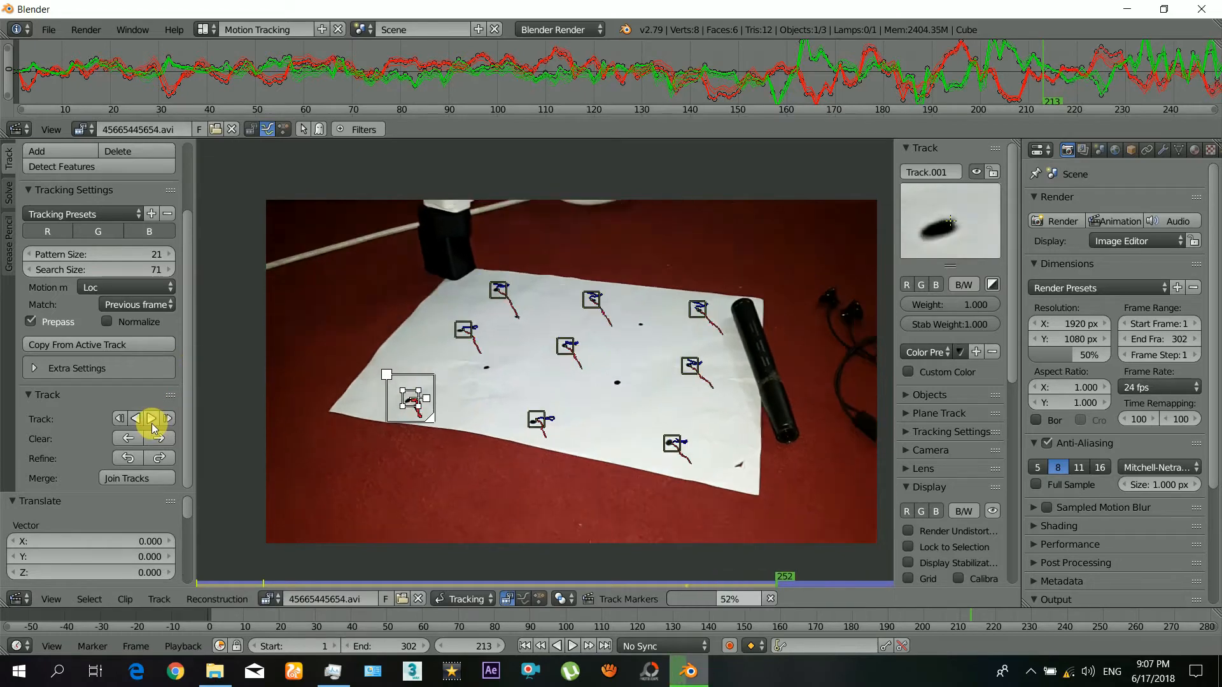
left_click(150, 418)
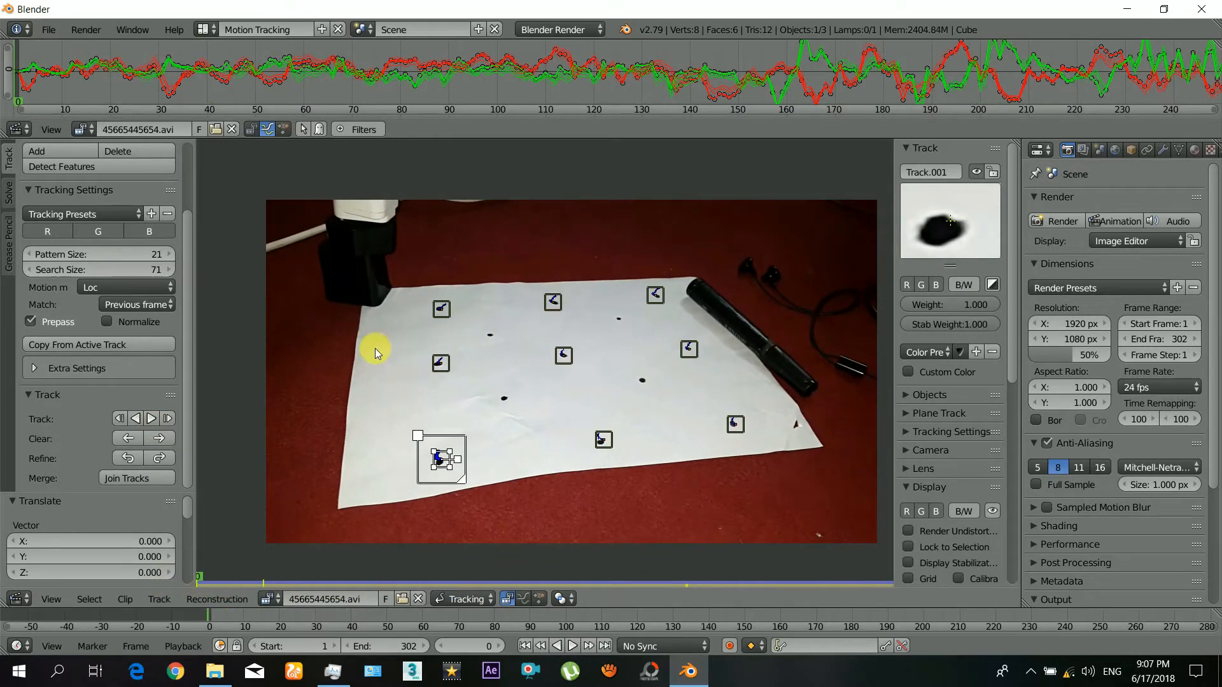
key("a")
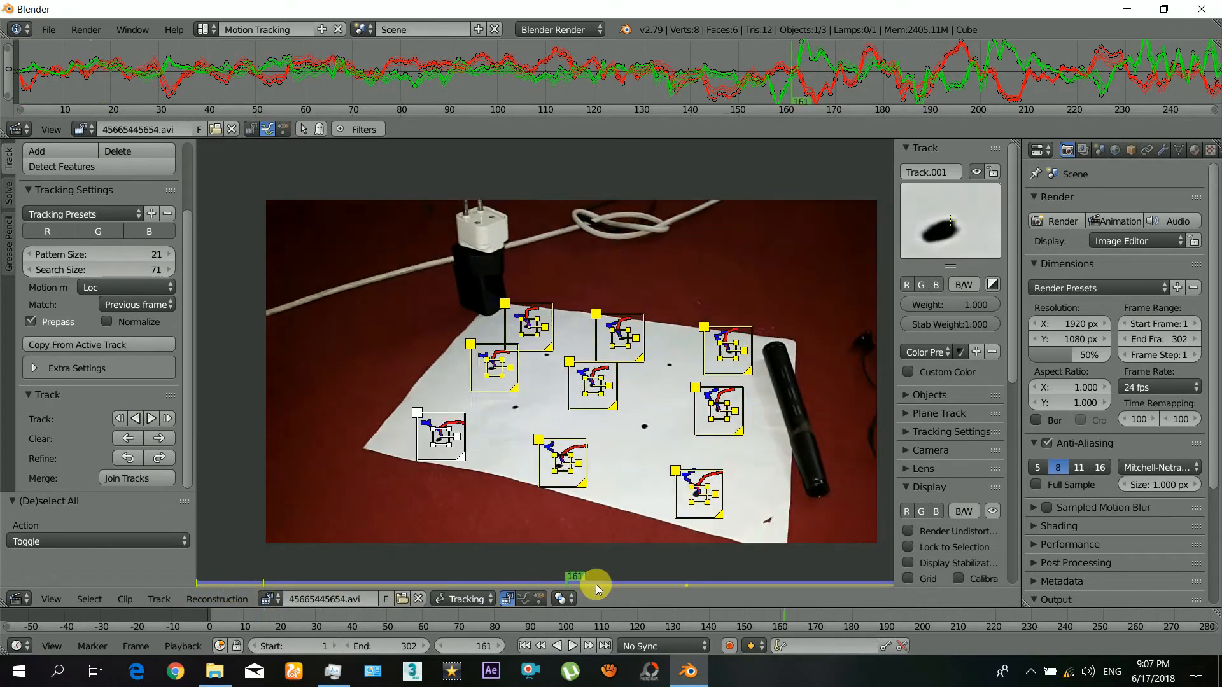
- Scrub through the clip to review all marker tracks before solving the camera
left_click_drag(595, 581, 685, 581)
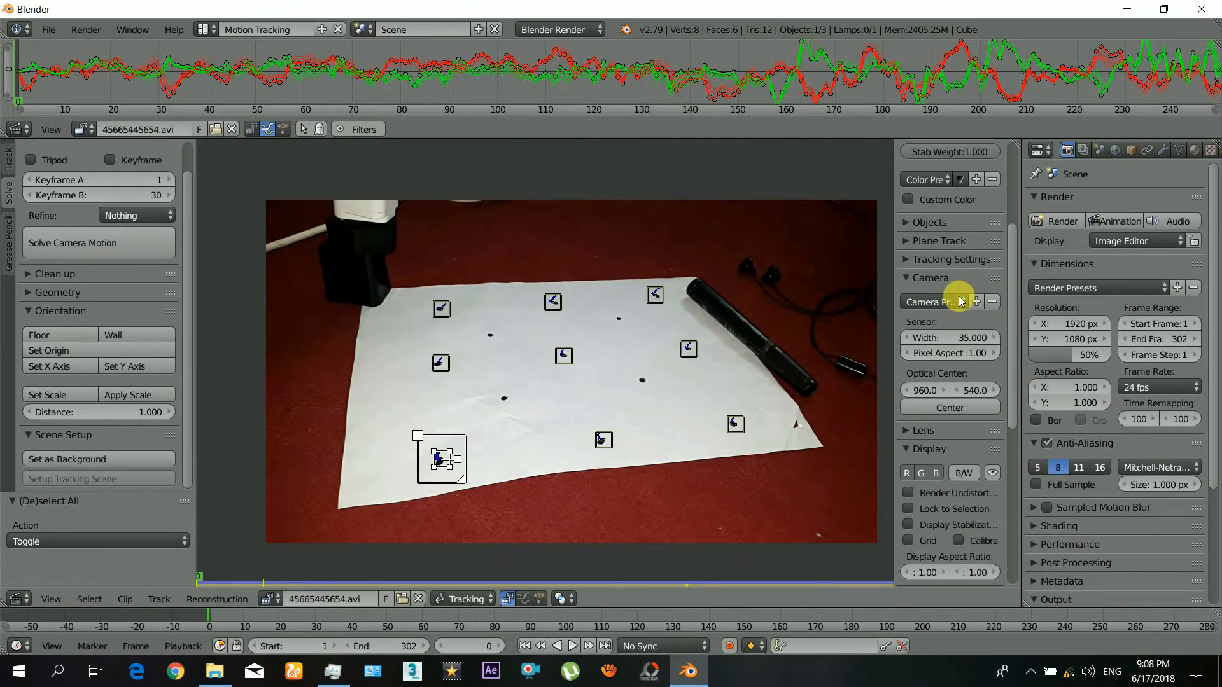
- Set the tracking camera to 35 mm sensor width, 24 mm focal length, keyframes 1–302
left_click(933, 303)
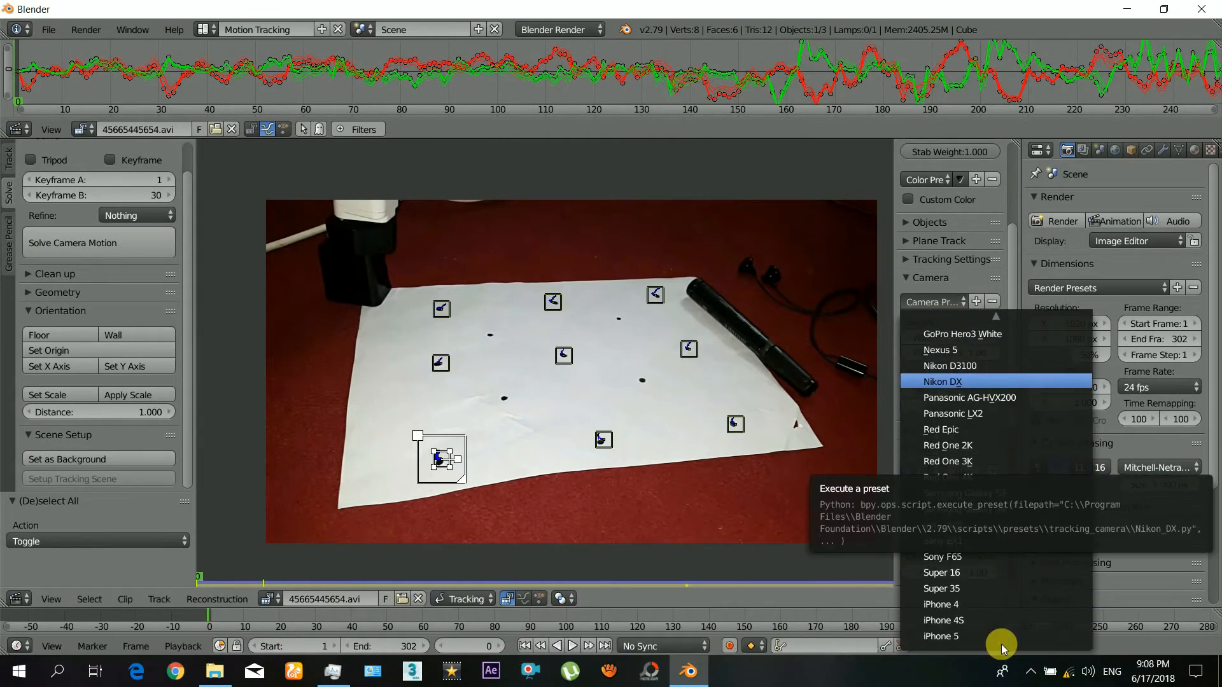
mouse_move(972, 647)
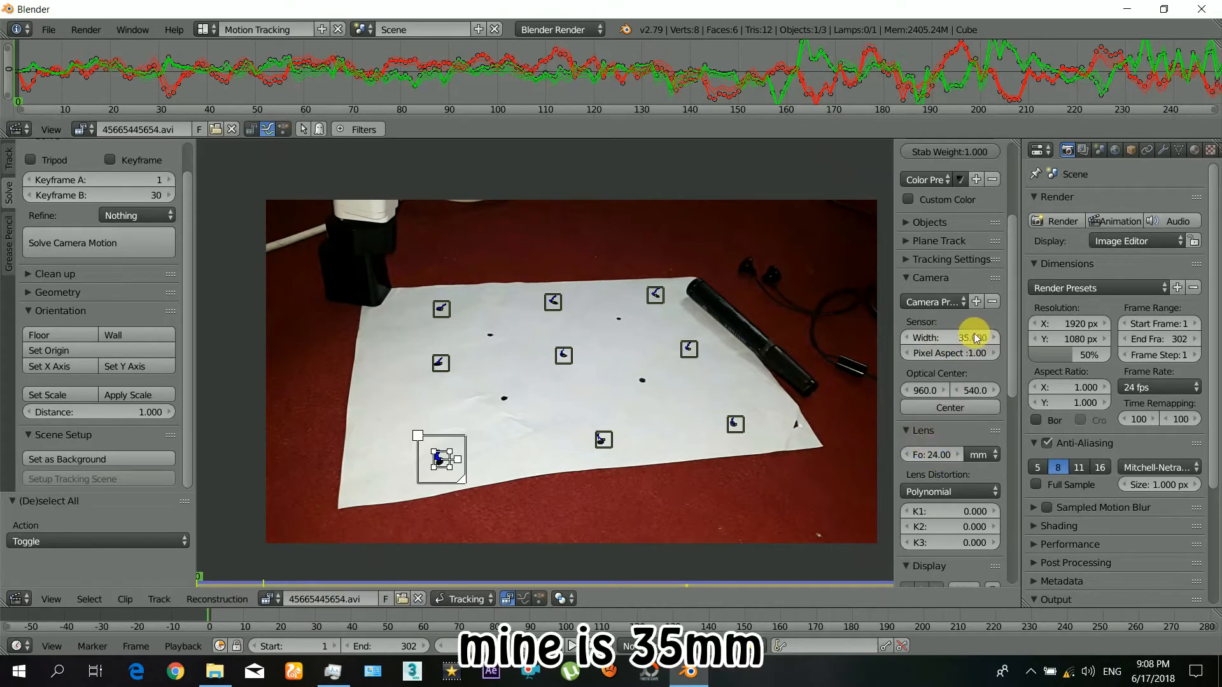
left_click(949, 337)
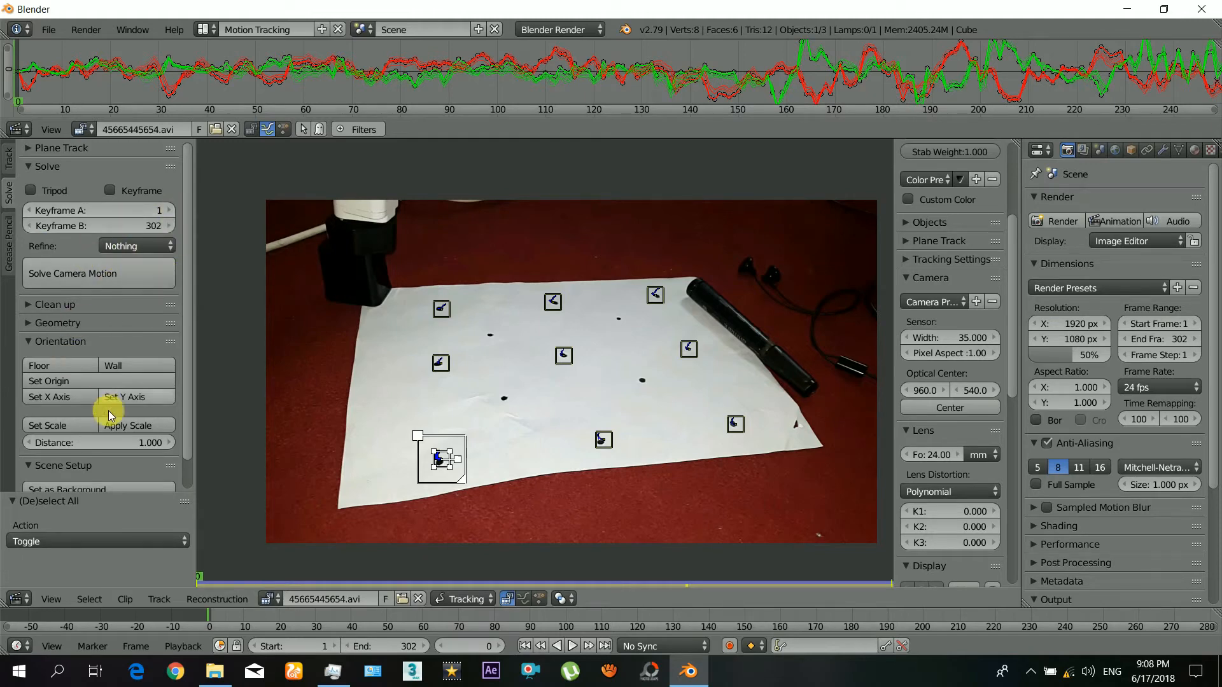
left_click(73, 273)
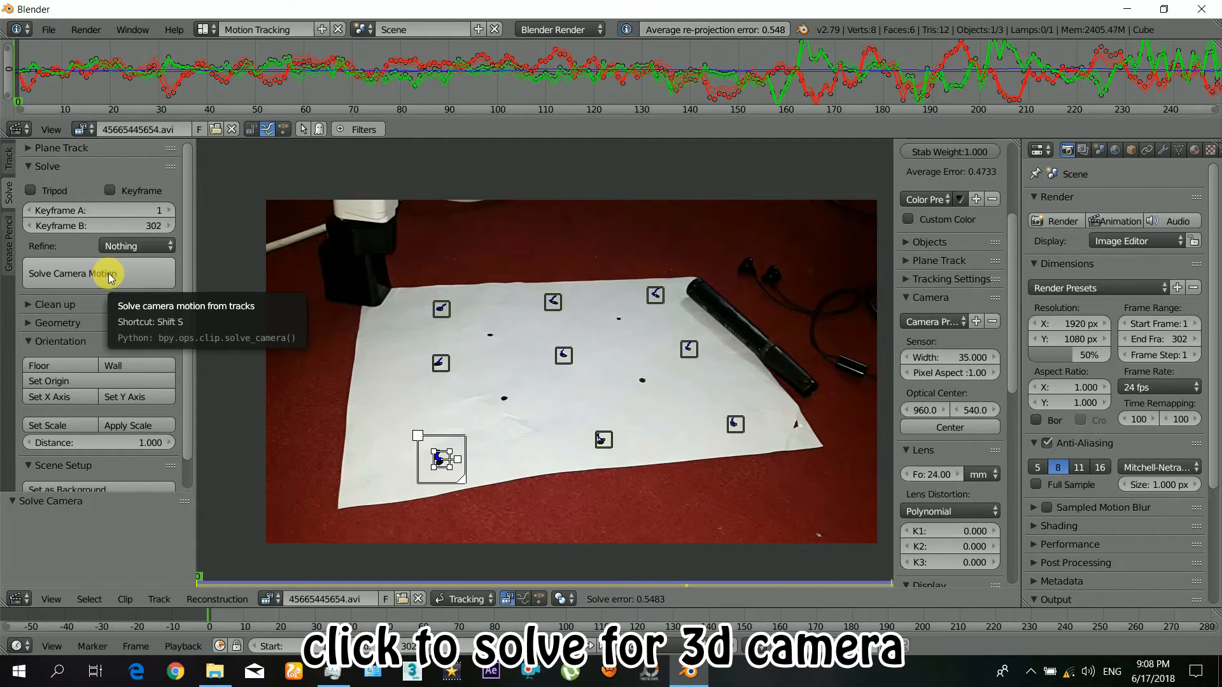
- Run Solve Camera Motion, reaching an average error of about 0.5483
left_click(73, 274)
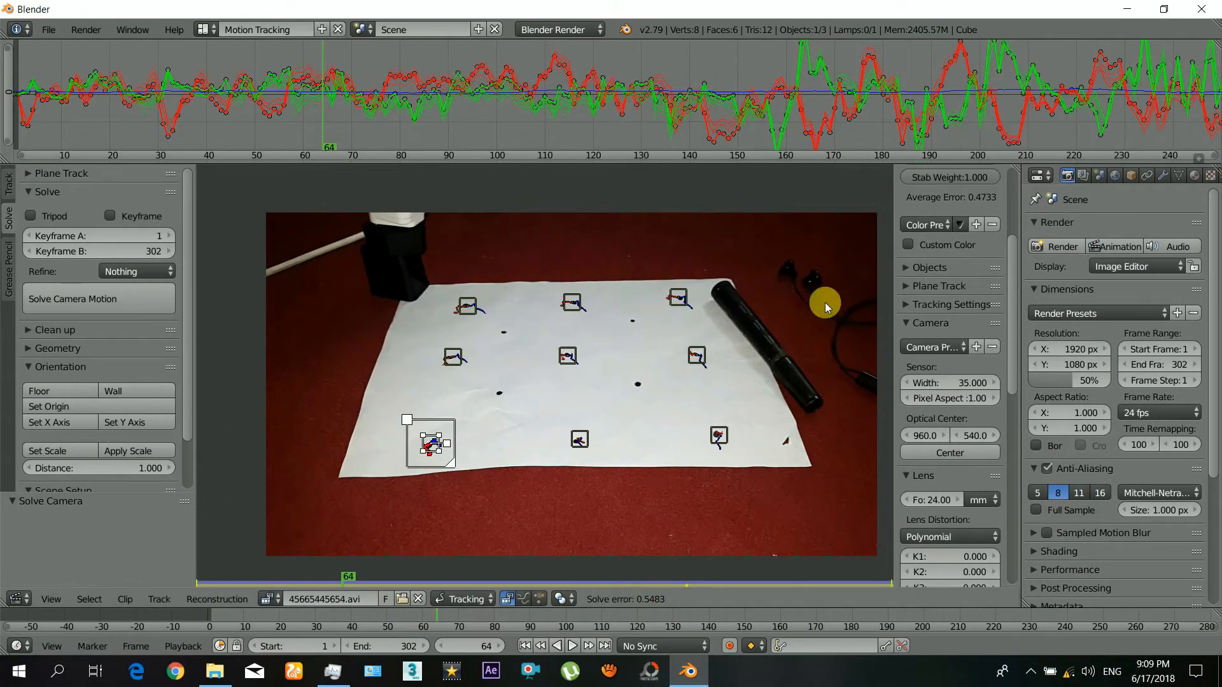
mouse_move(9, 518)
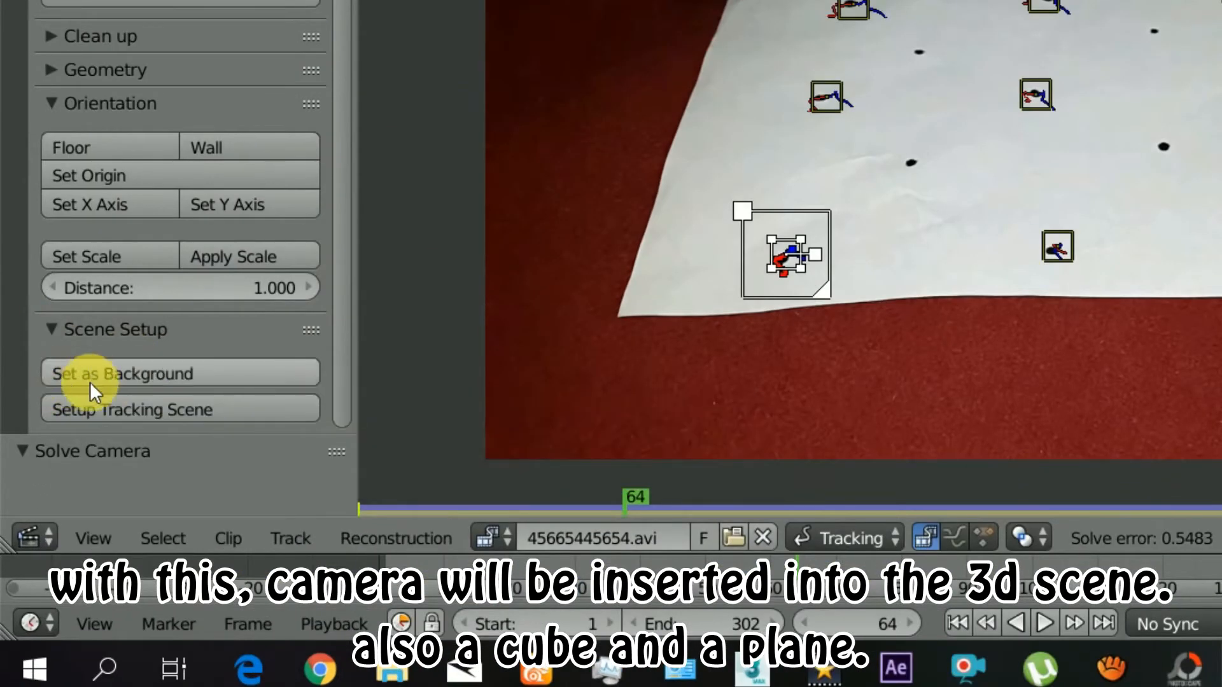
- Set up the tracking scene and inspect camera, trackers, cube and plane in the Default layout
left_click(132, 408)
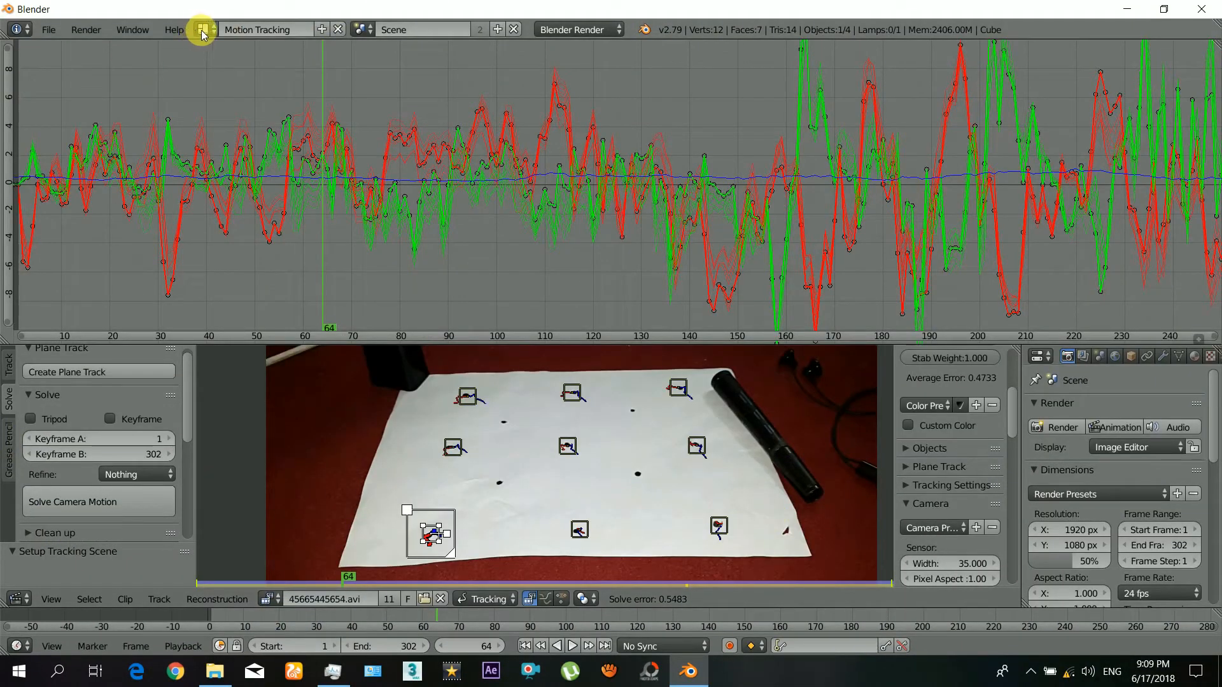
left_click(201, 29)
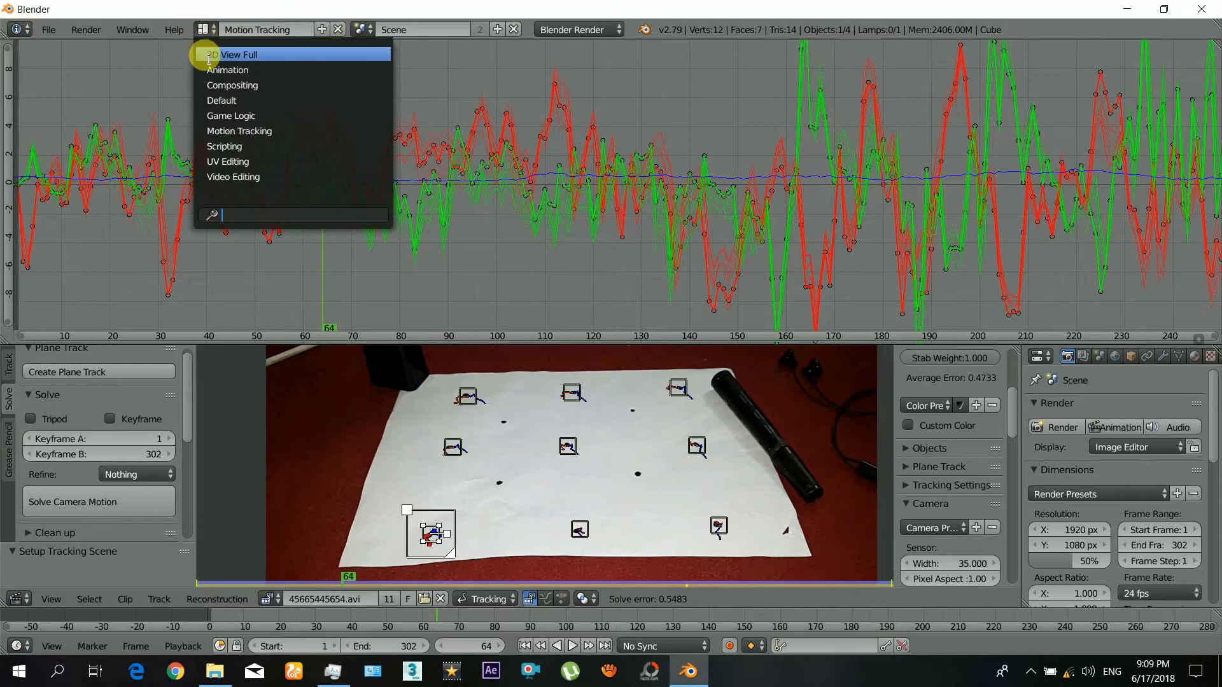
mouse_move(250, 101)
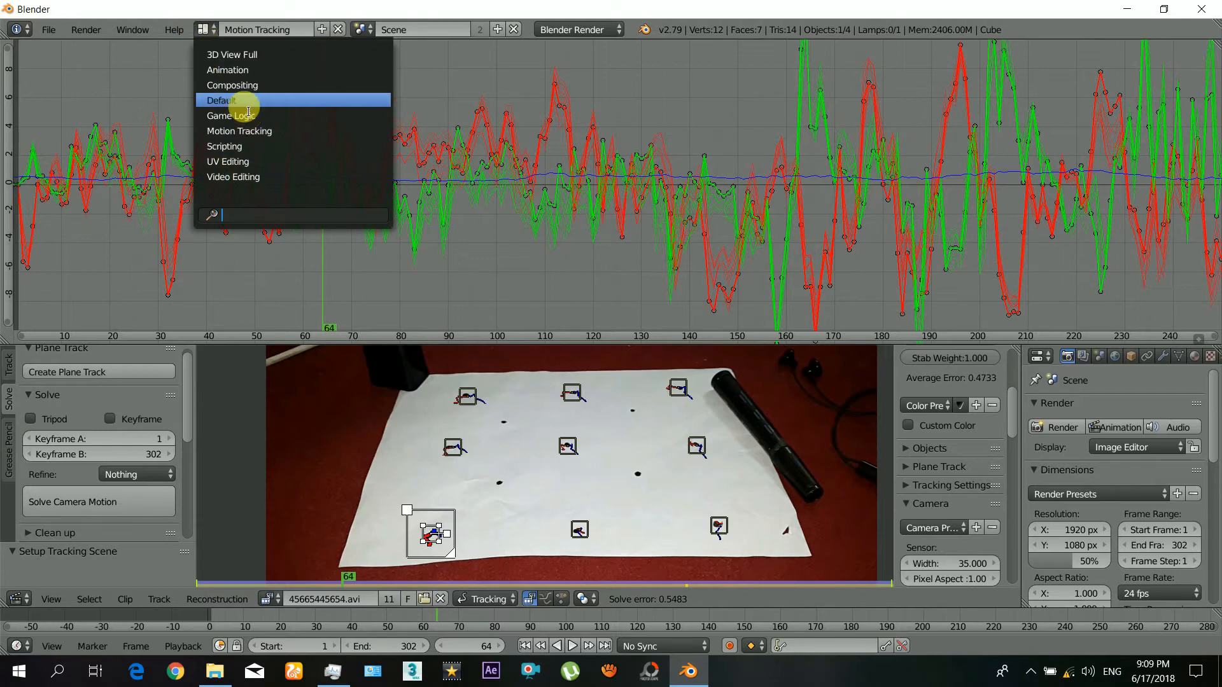
left_click(220, 99)
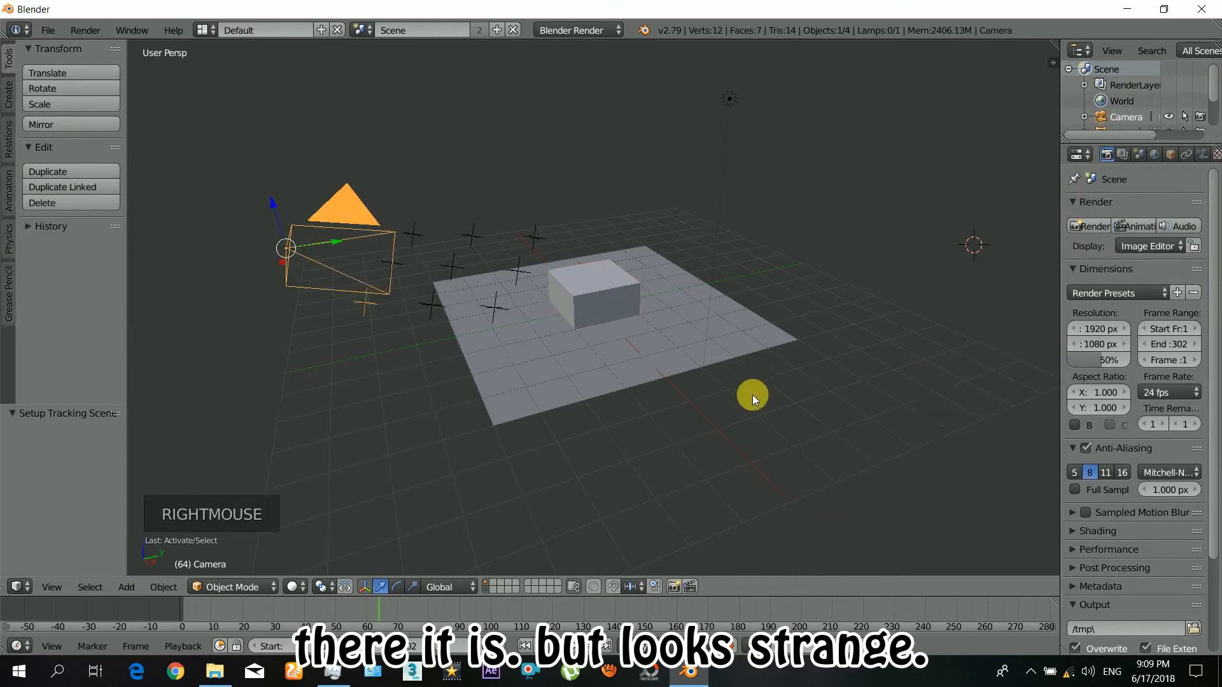
left_click_drag(752, 397, 519, 276)
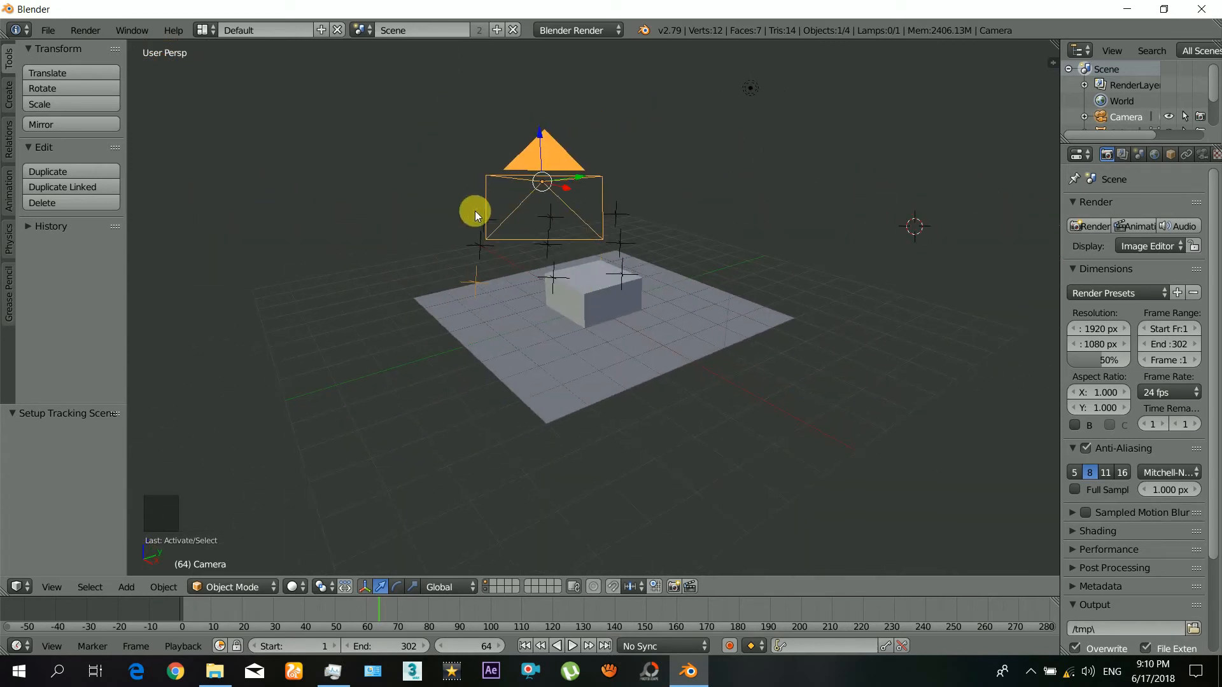
left_click(204, 29)
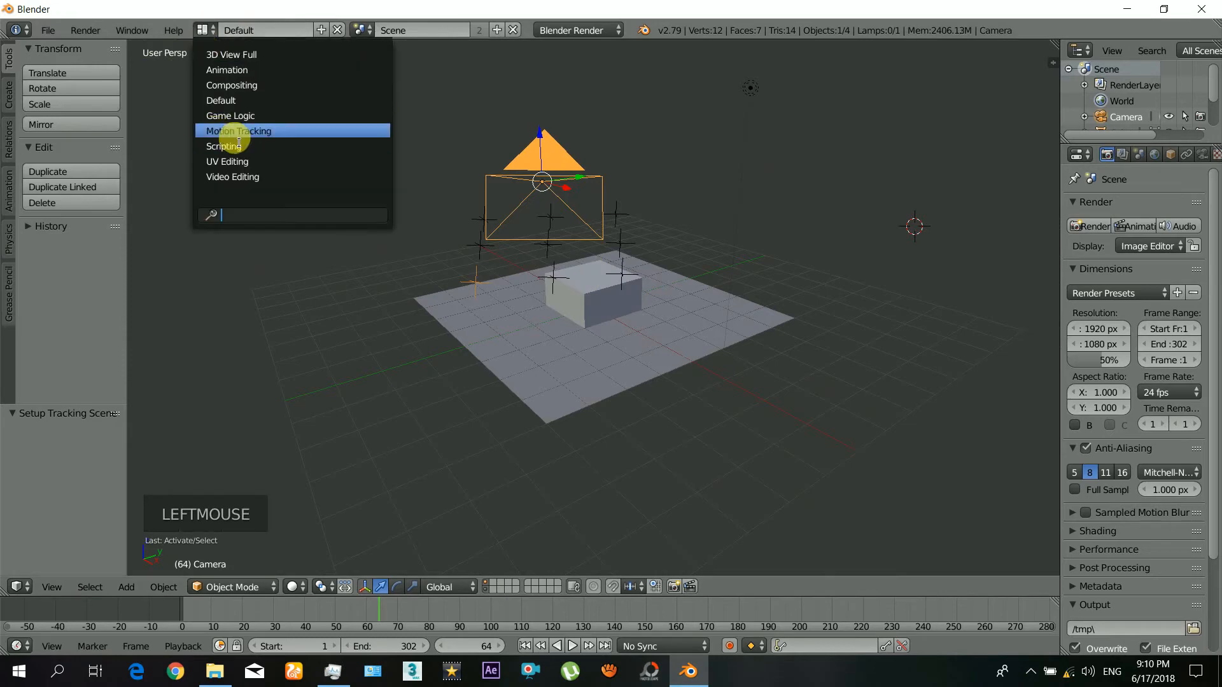
- Back in Motion Tracking, orient the floor from three trackers picked on the paper
left_click(239, 129)
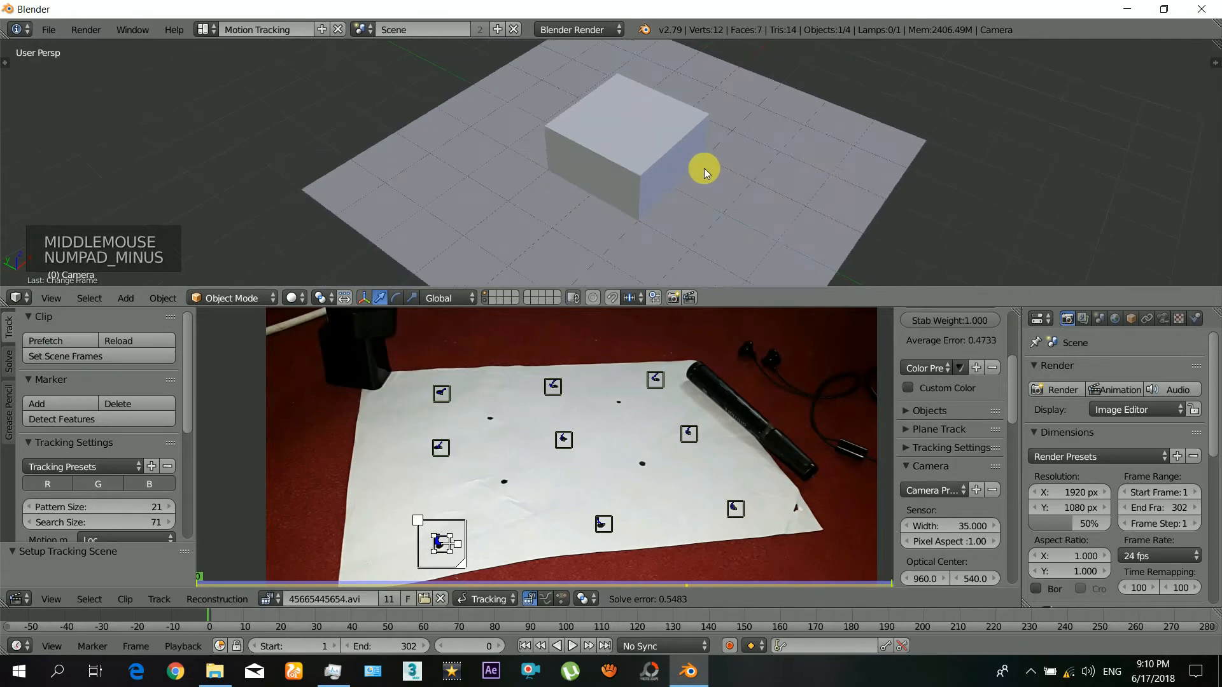
key("NUMPAD_MINUS")
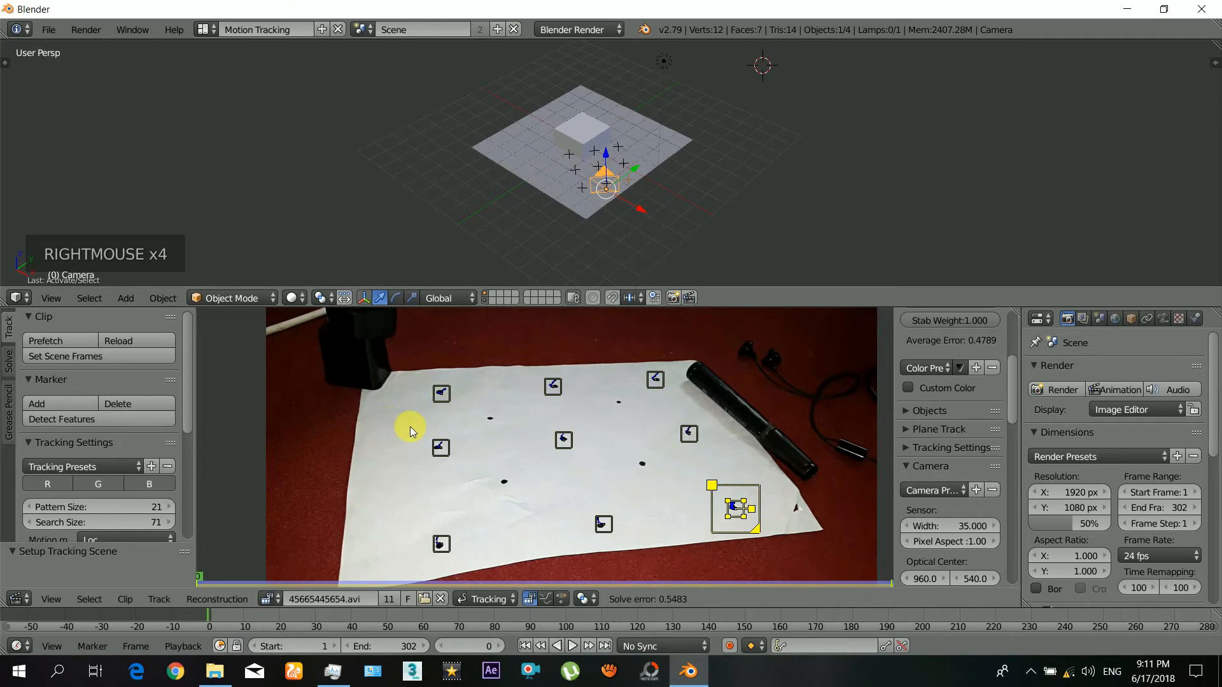
key("a")
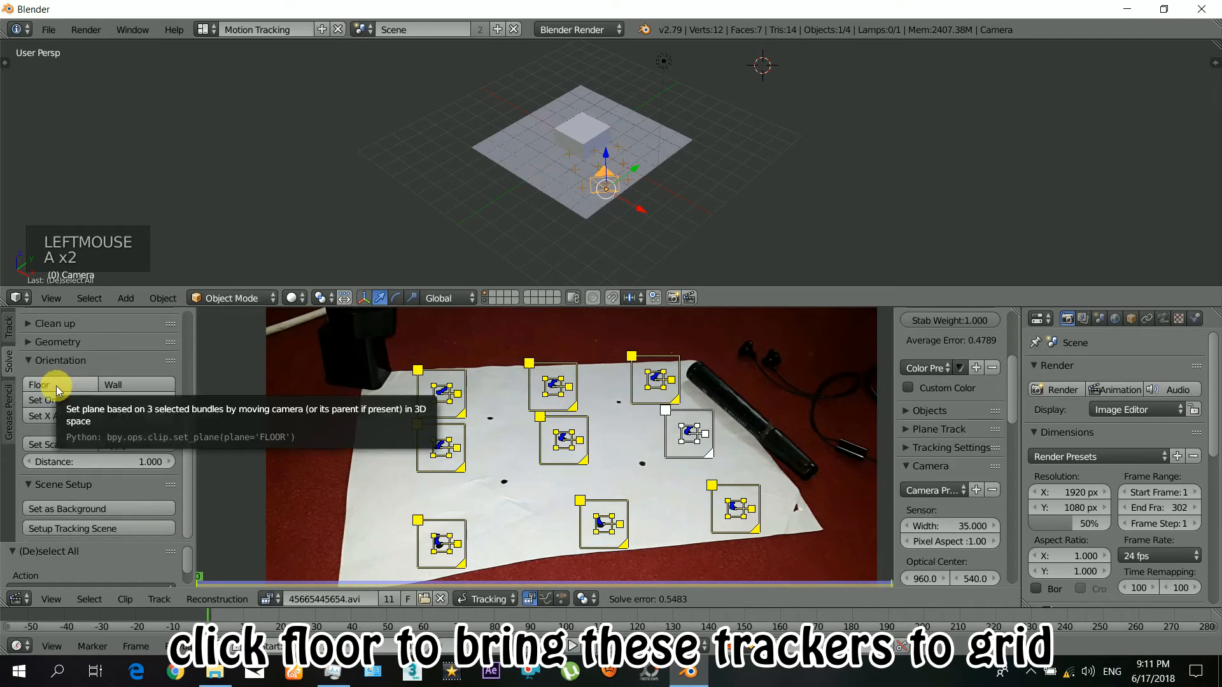
left_click(38, 384)
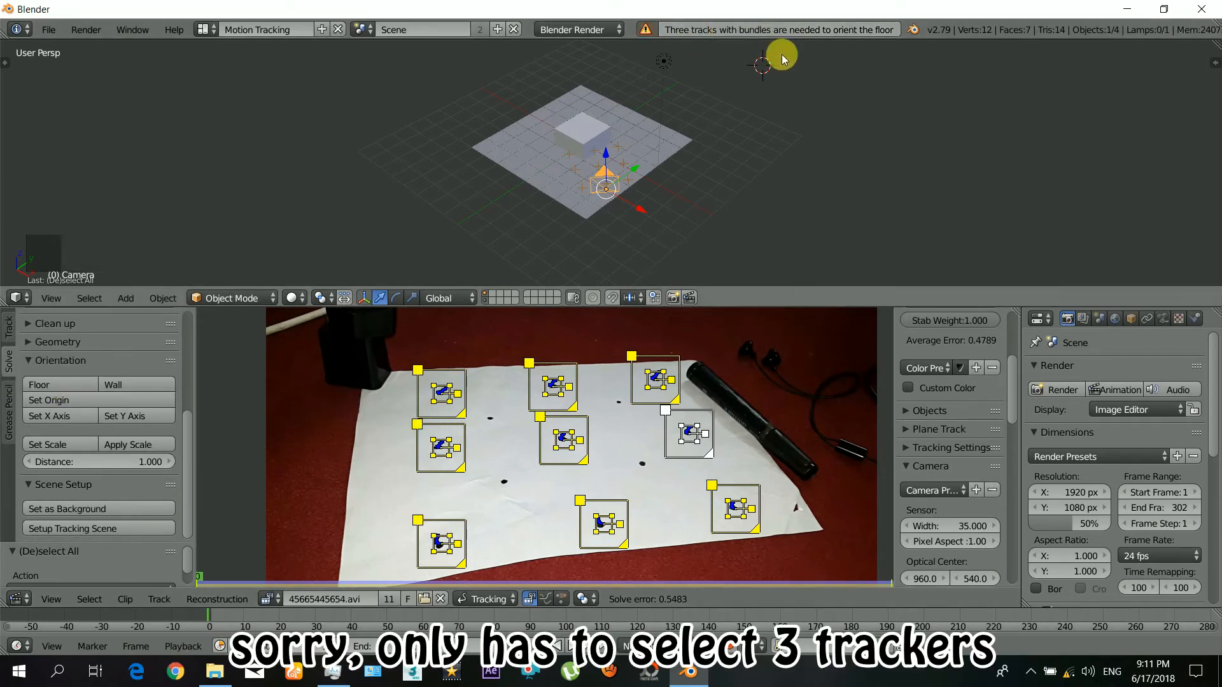
left_click(440, 447)
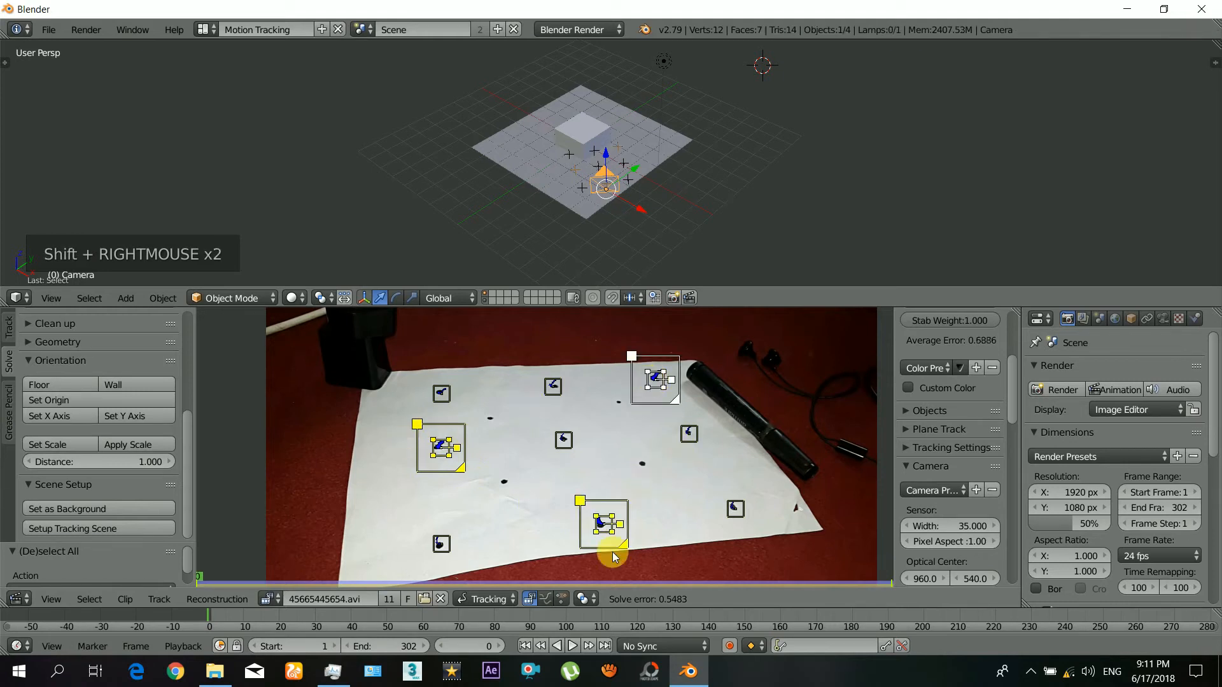
mouse_move(16, 389)
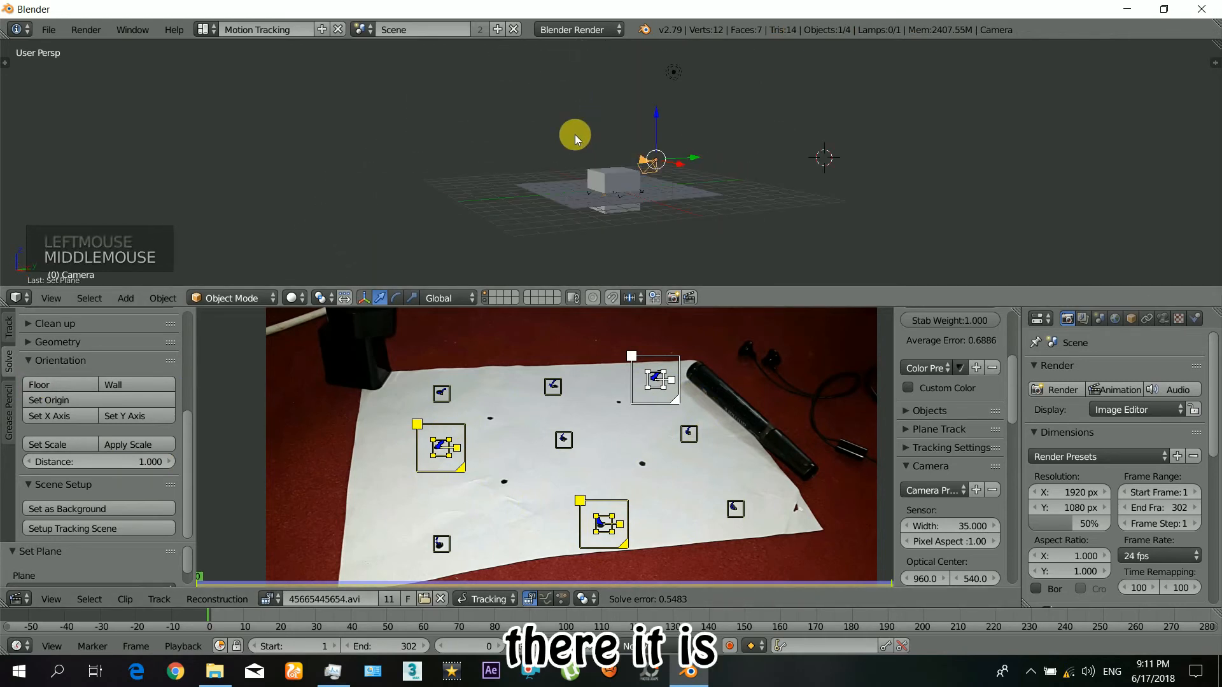
- Set the central tracker as scene origin and align an axis toward another tracker
left_click_drag(574, 134, 515, 210)
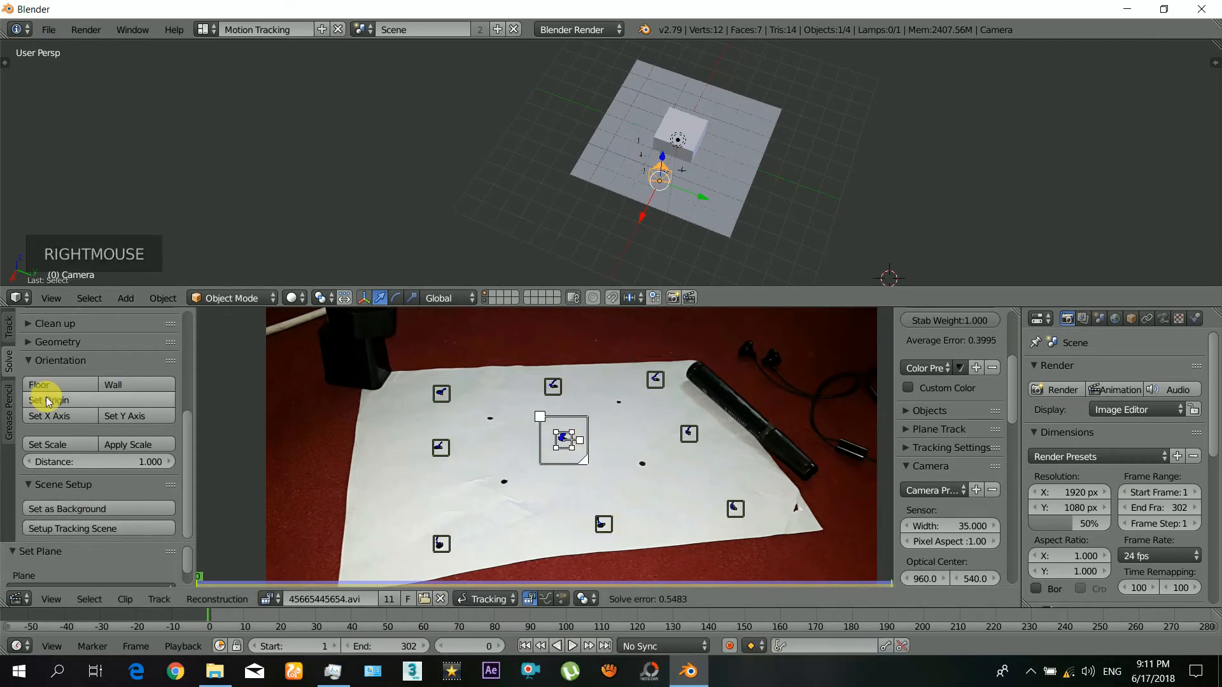
left_click(48, 400)
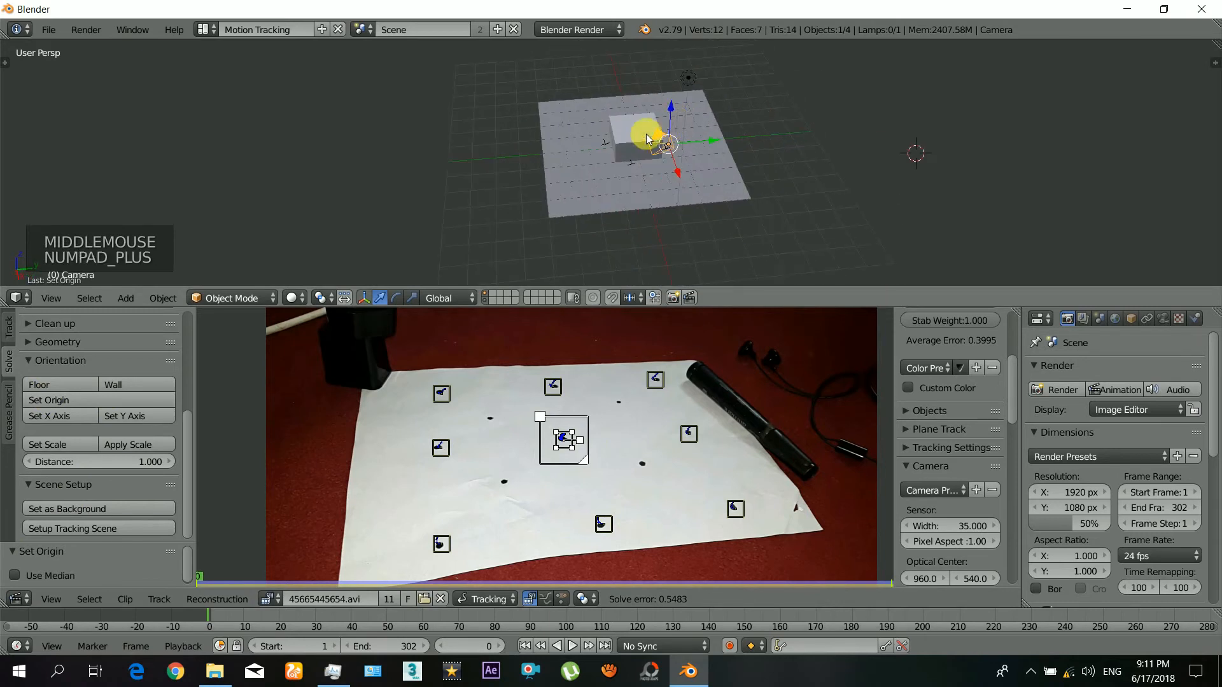
key("numpad_plus")
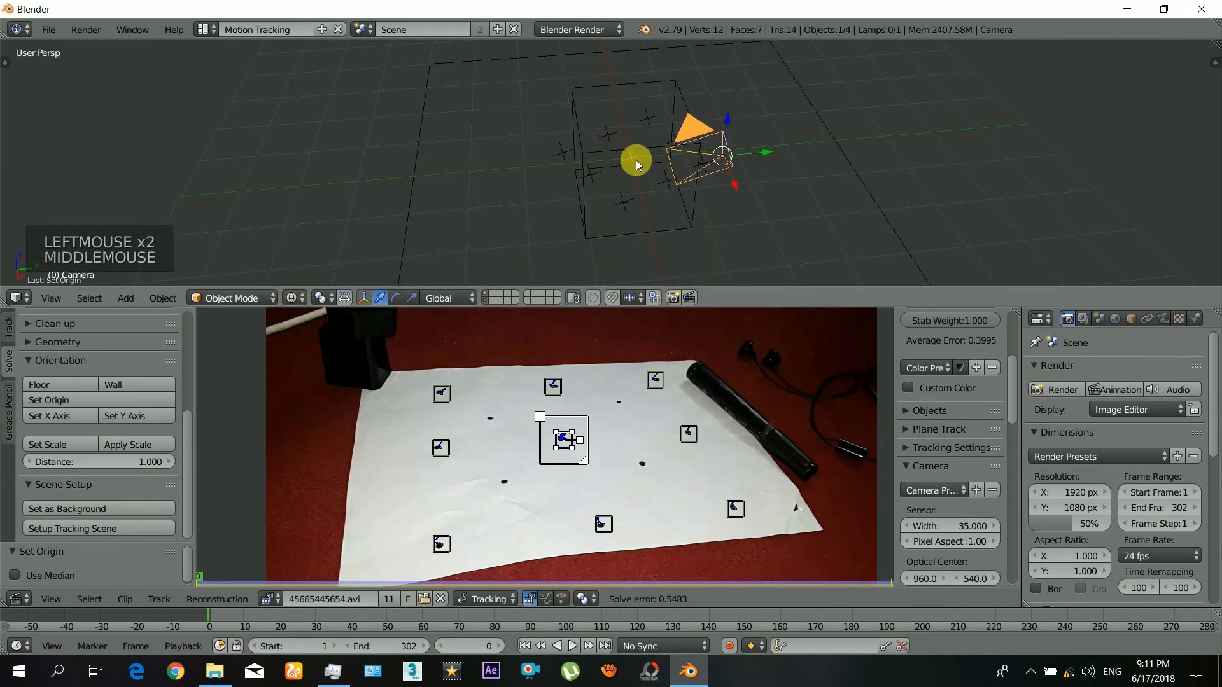
left_click_drag(635, 160, 650, 155)
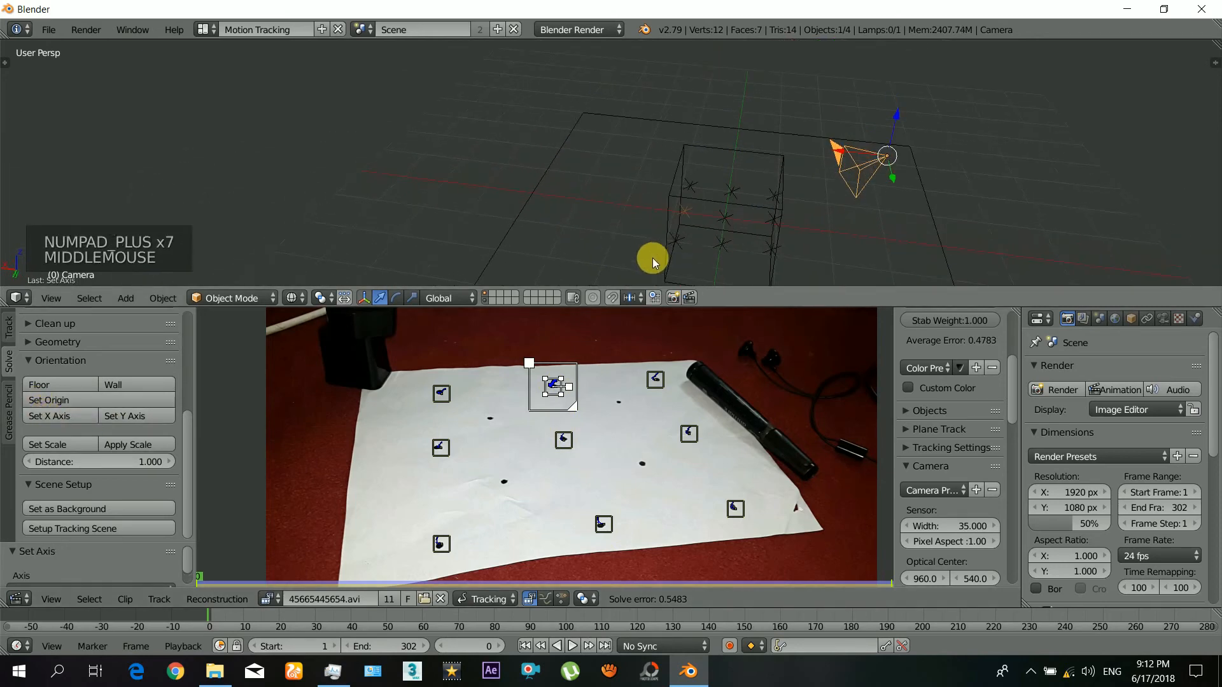
left_click_drag(653, 262, 514, 228)
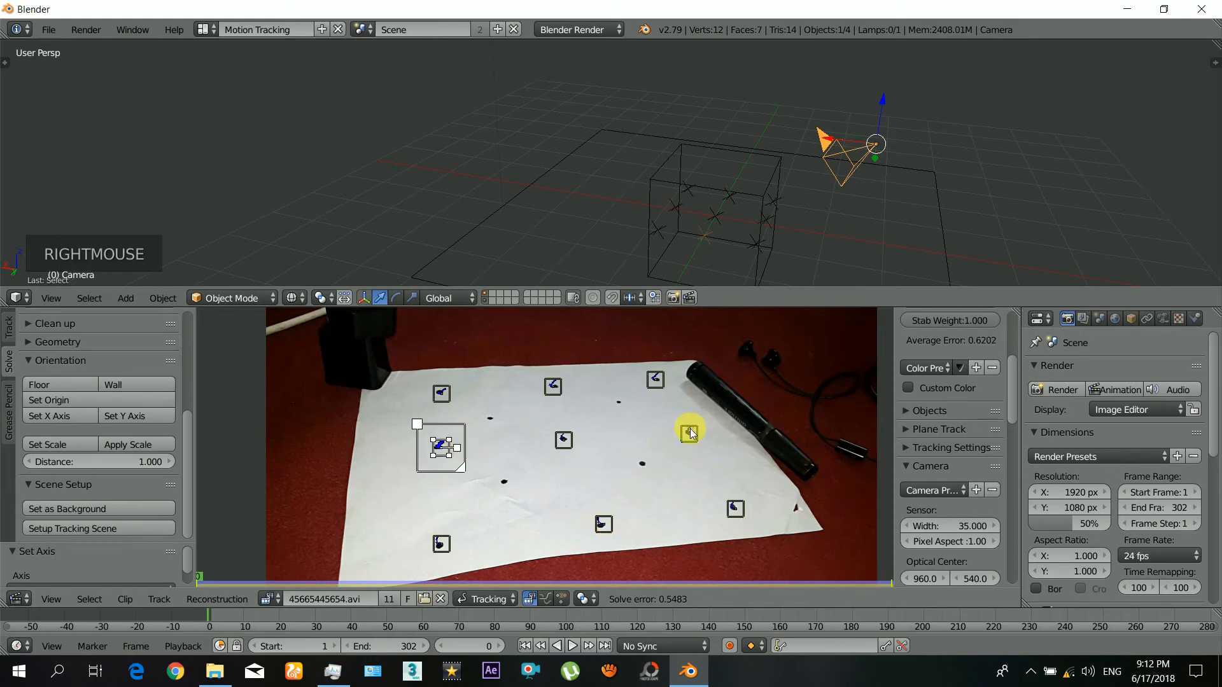
- Set Scale so two chosen trackers lie 10 units apart, then view through the camera
right_click(688, 433)
type("10.000")
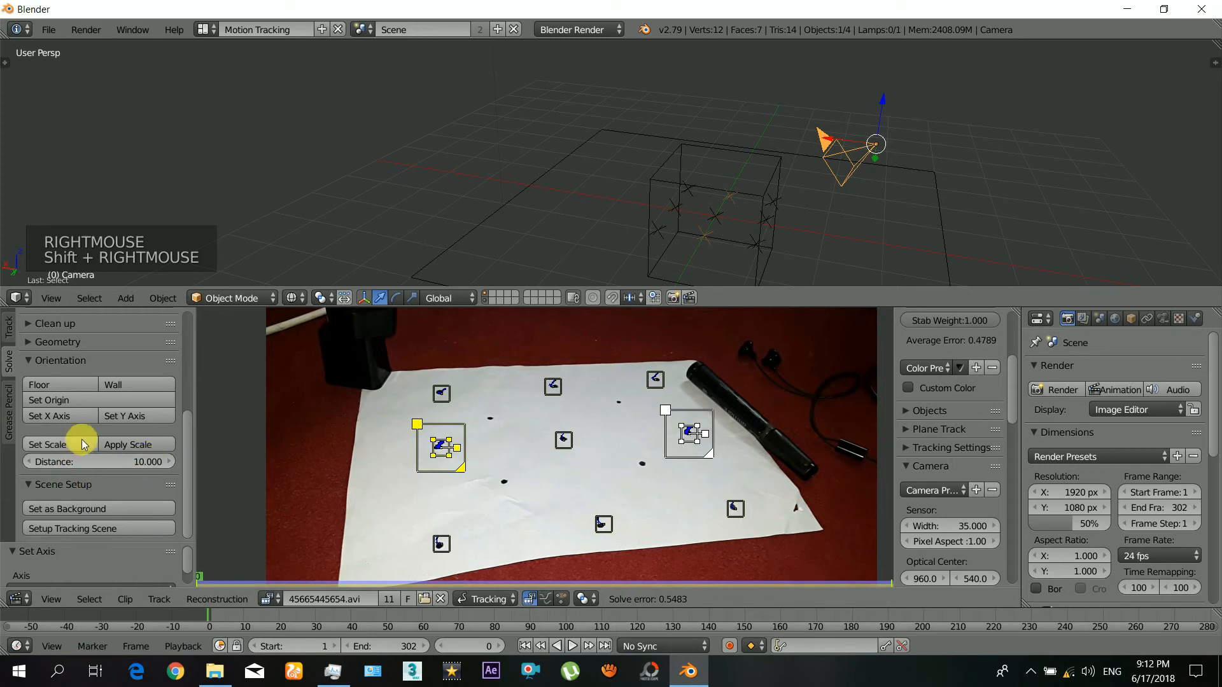
left_click(47, 444)
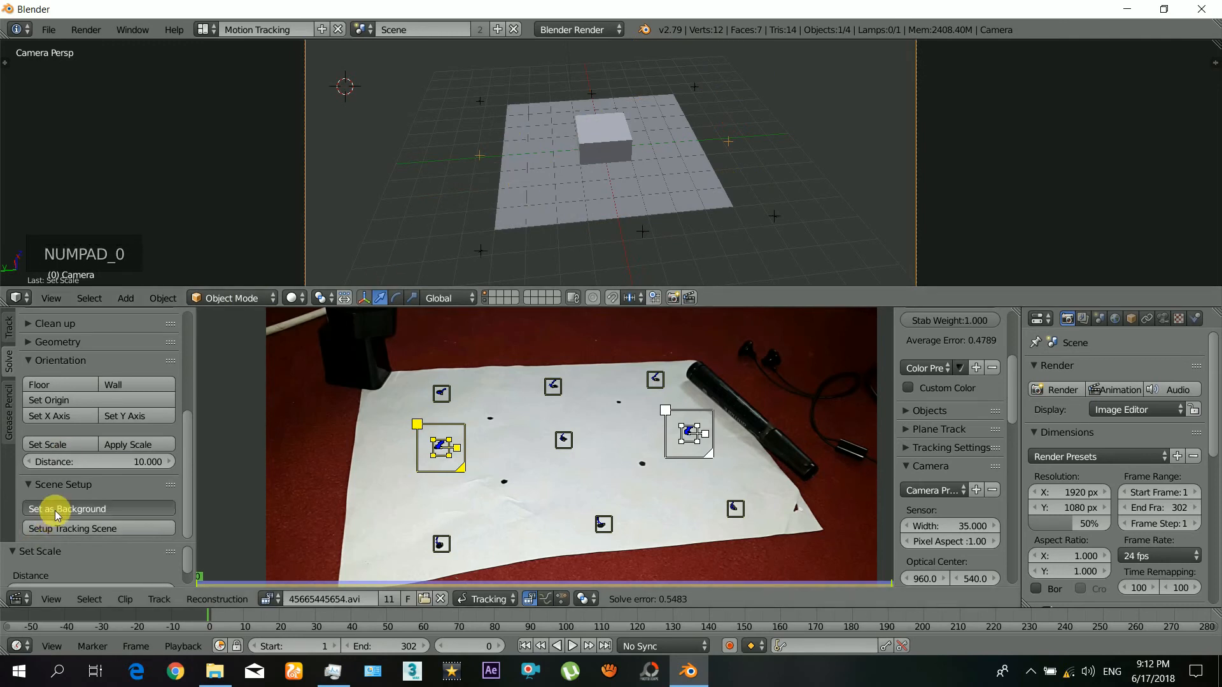
- Show the footage as camera background and play back the 3D text over it
left_click(205, 29)
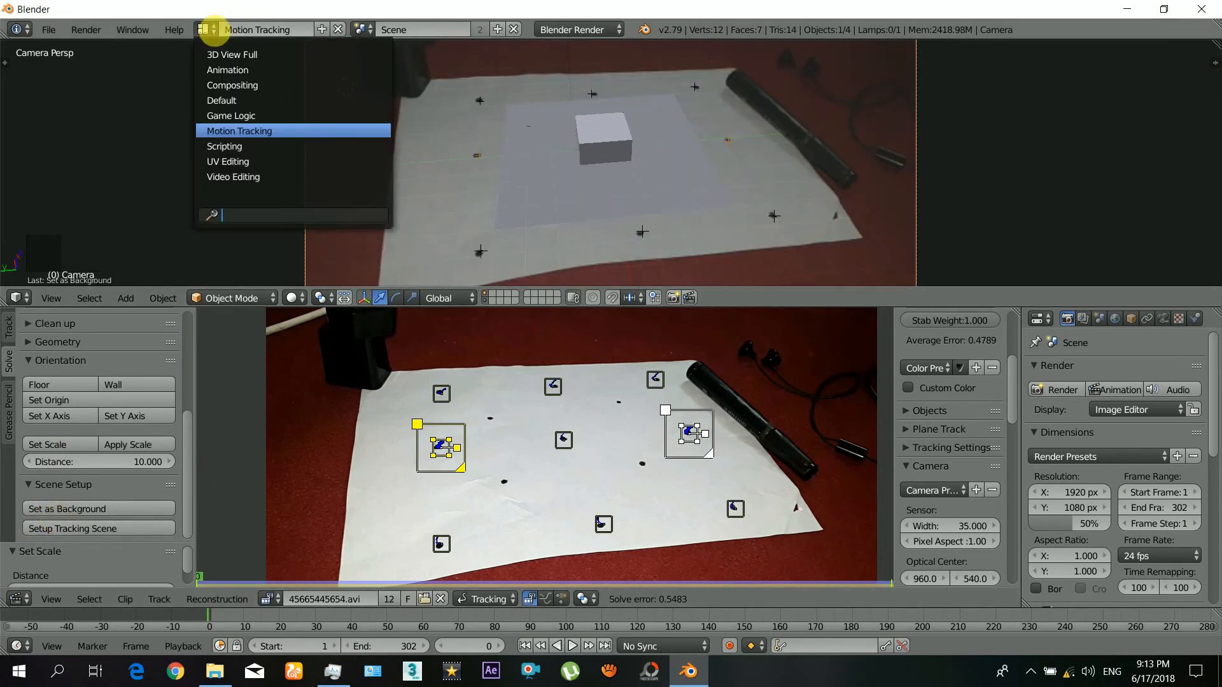
left_click(221, 99)
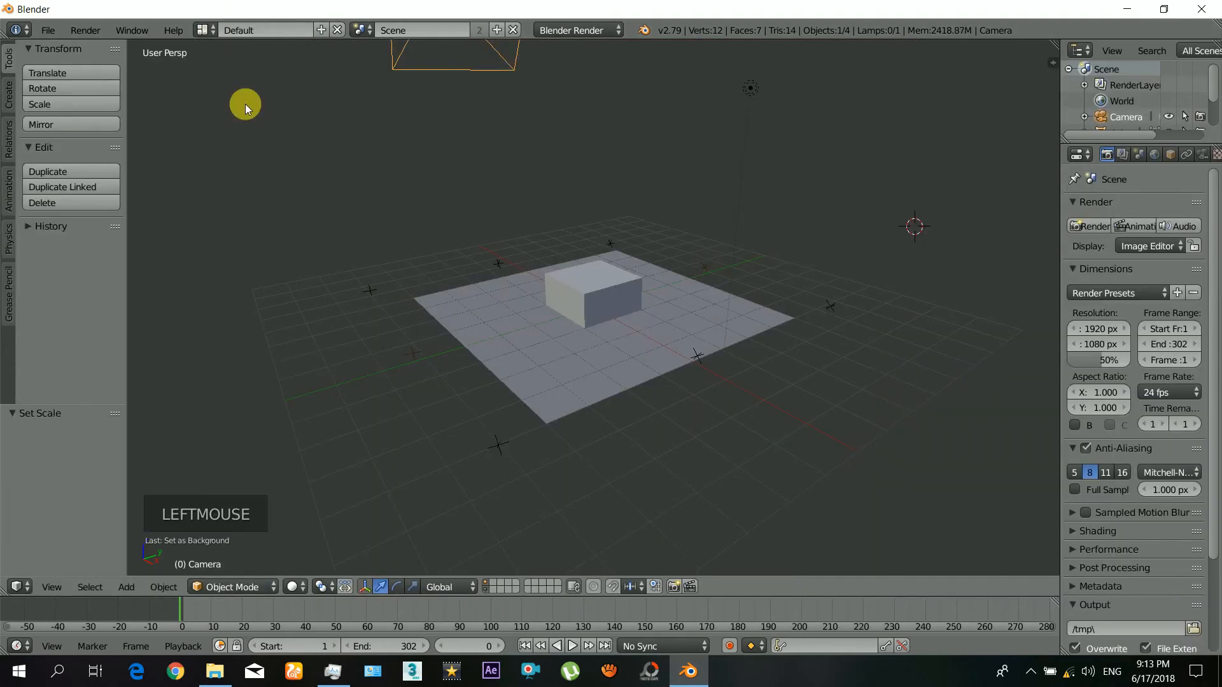
key("KP_0")
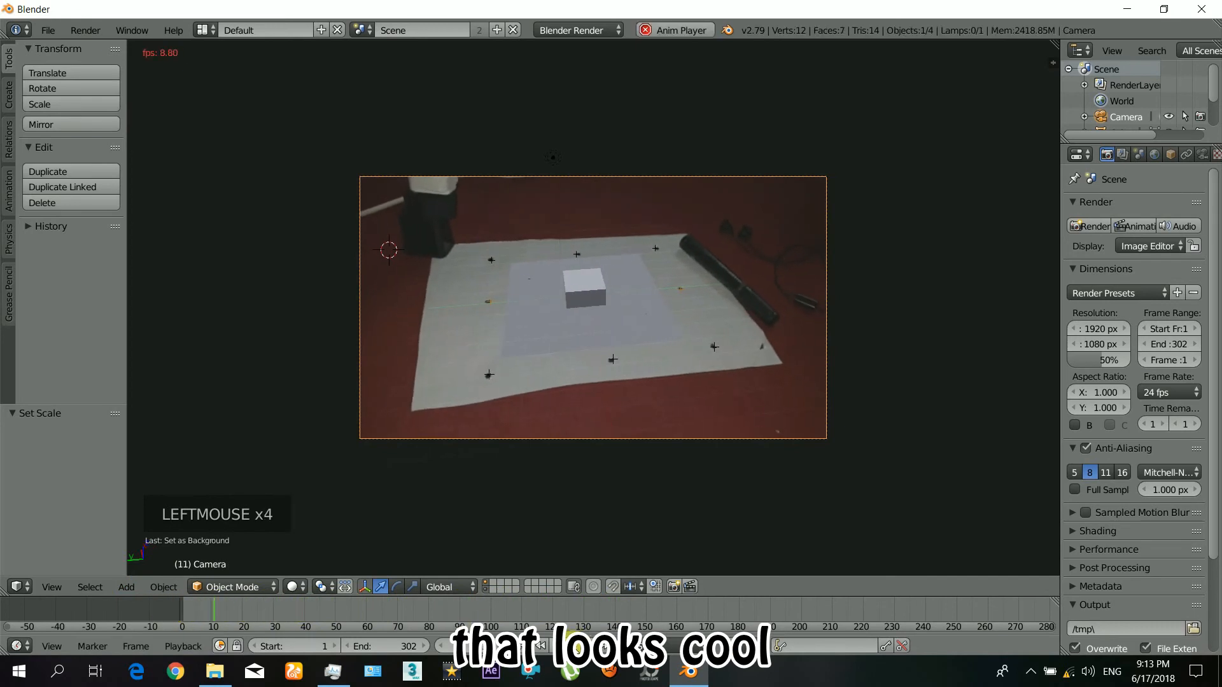
left_click(582, 283)
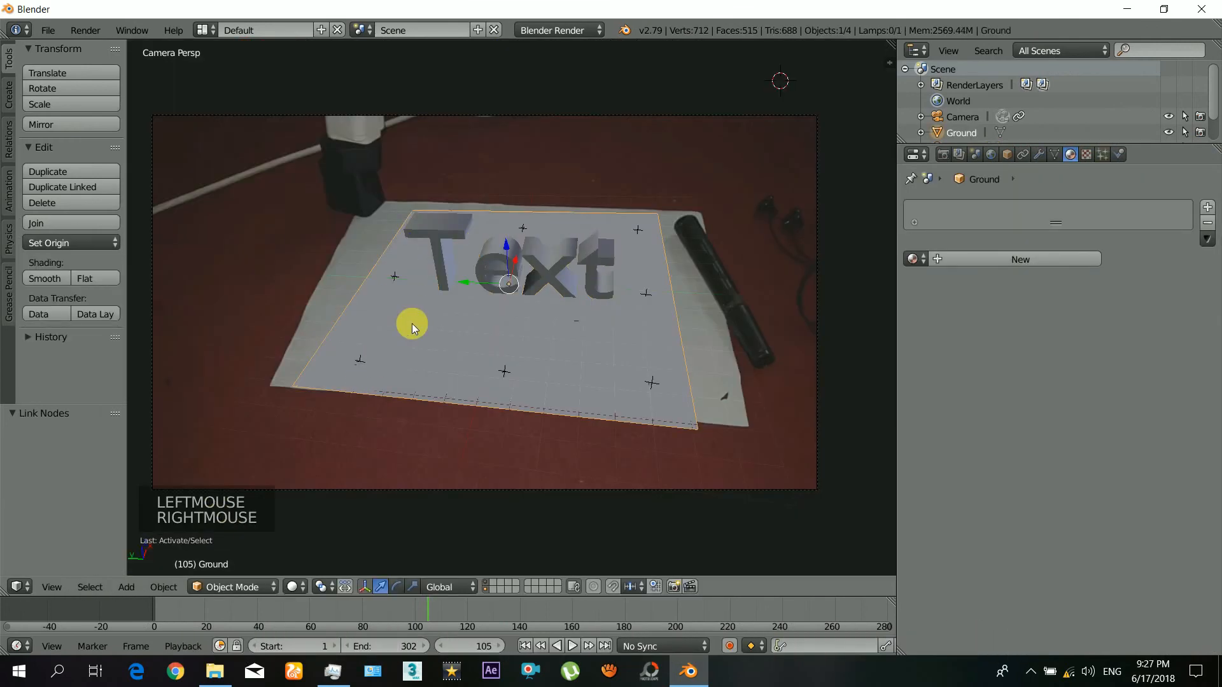
- Switch to Cycles, tick Shadow Catcher on the ground plane, and render the frame
left_click(1005, 154)
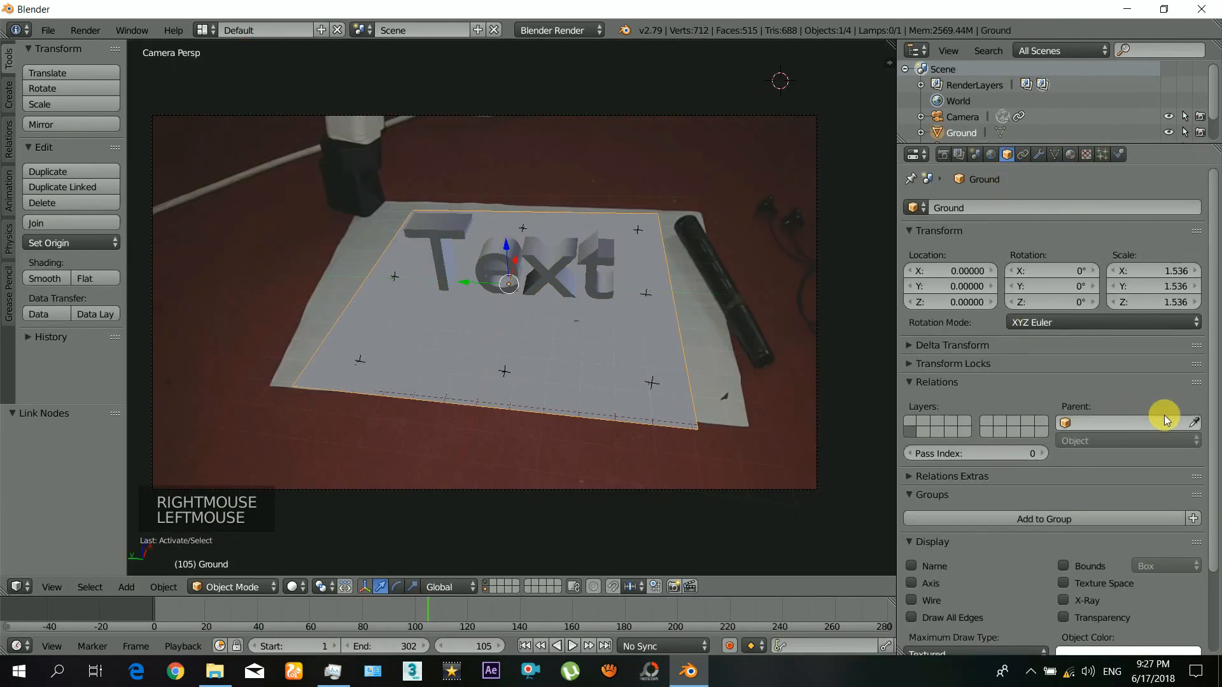
left_click(559, 29)
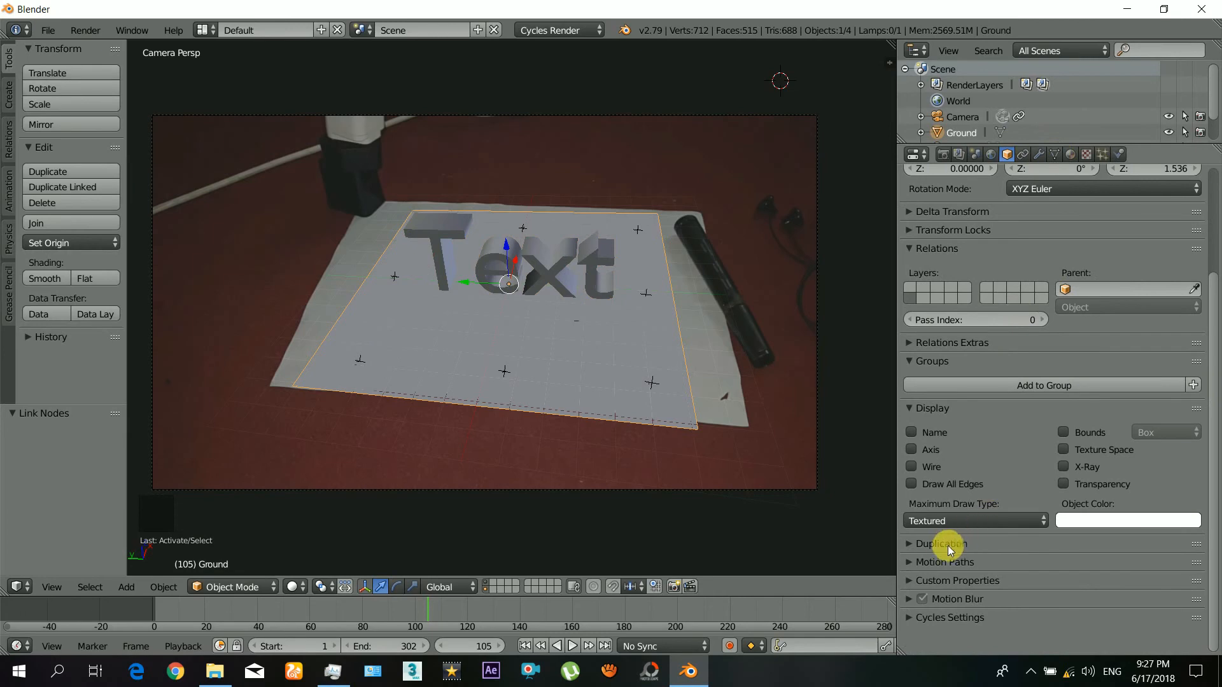
left_click(907, 617)
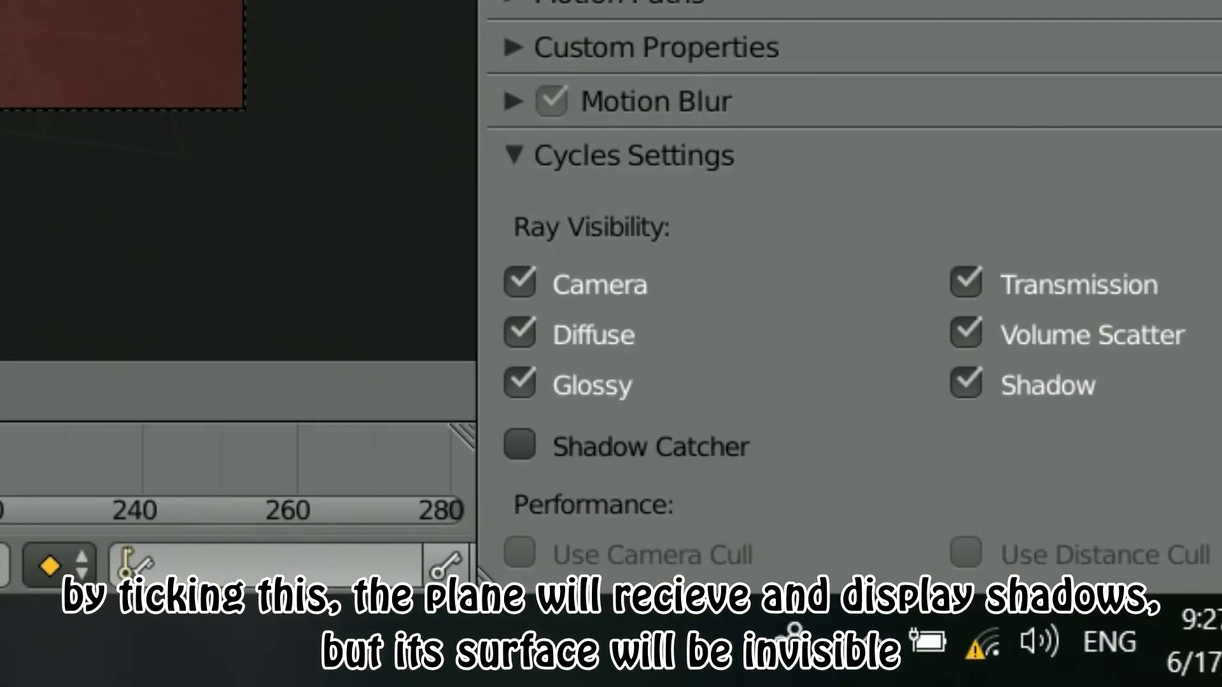
left_click(520, 445)
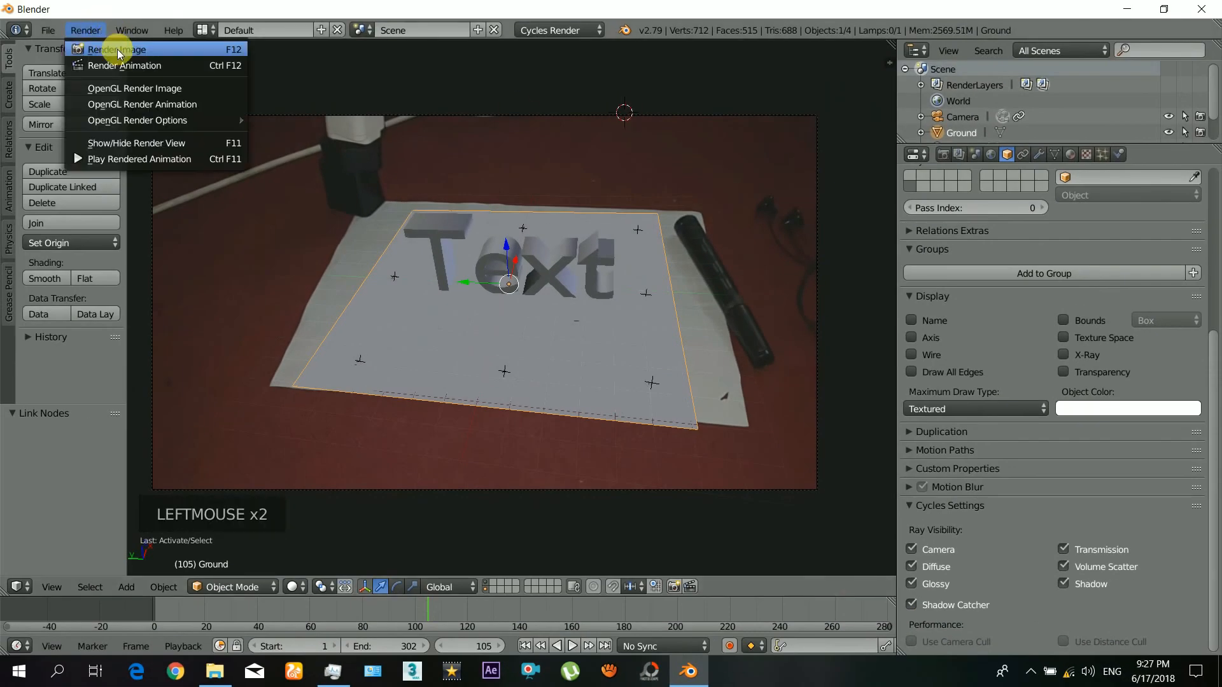
left_click(116, 49)
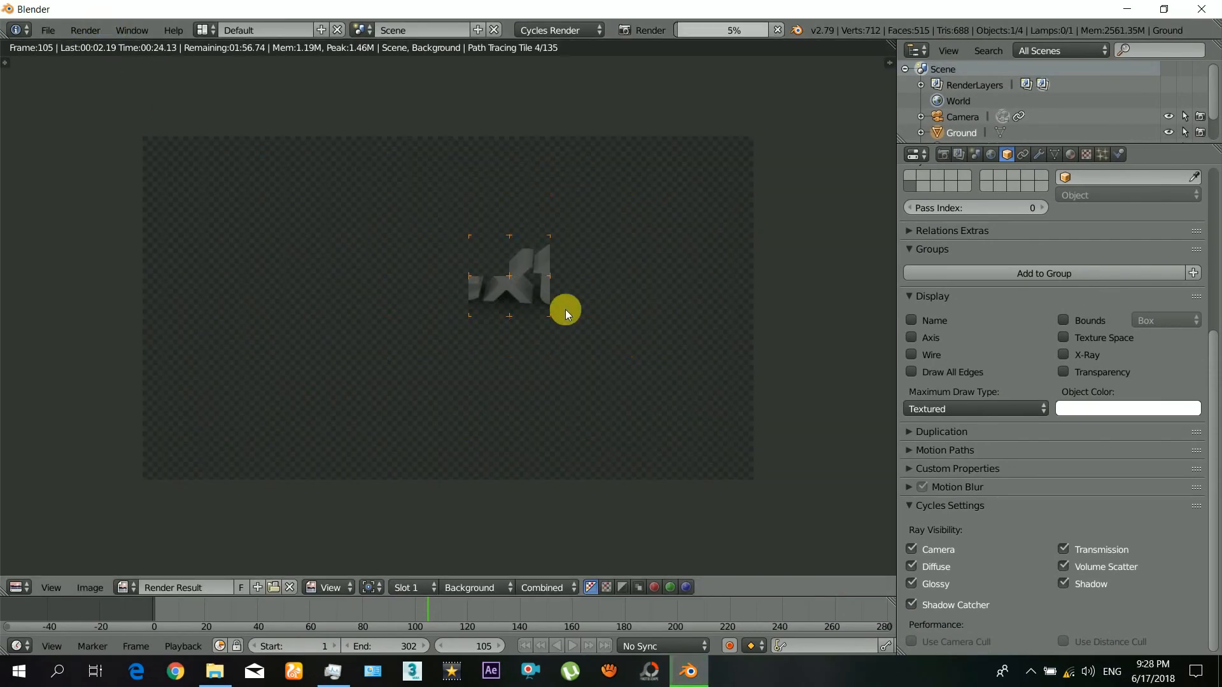